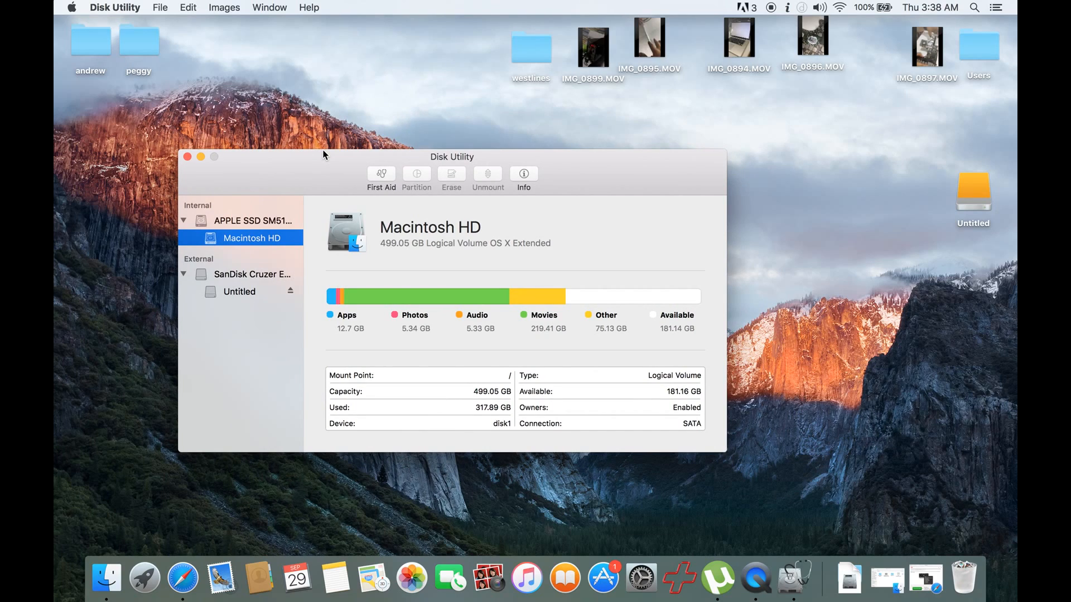
mouse_move(318, 176)
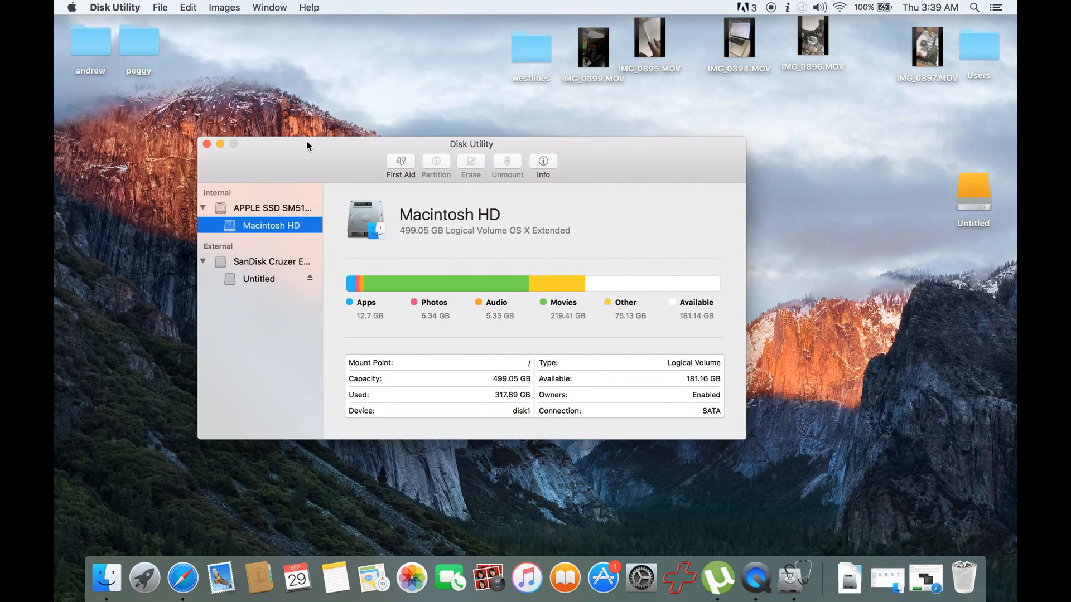
mouse_move(304, 152)
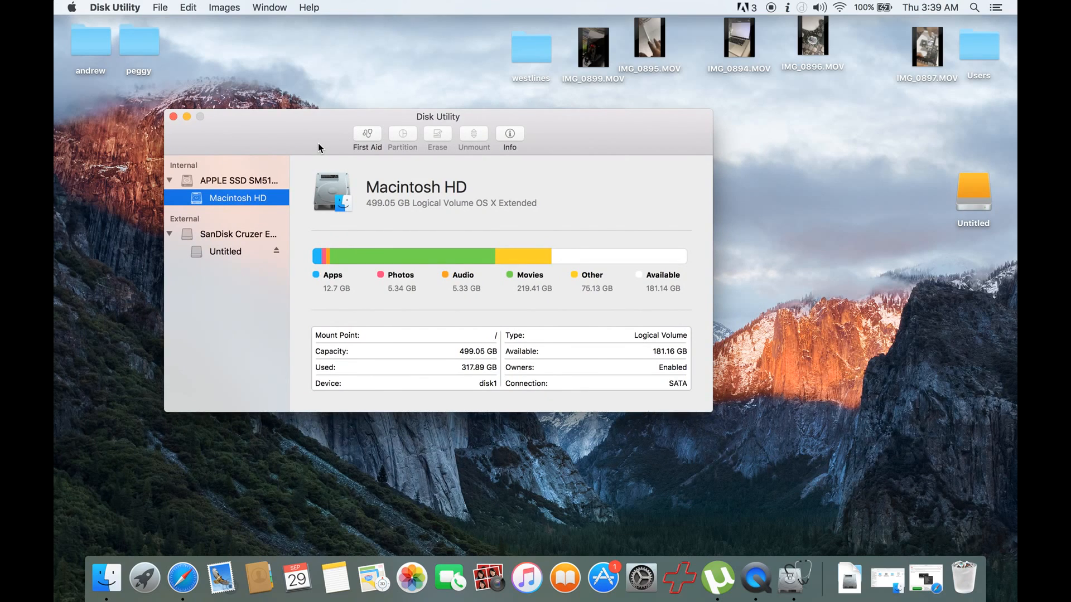
Step: Switch between the SanDisk Cruzer Edge Media disk and its Untitled volume, ending on the disk
click(238, 233)
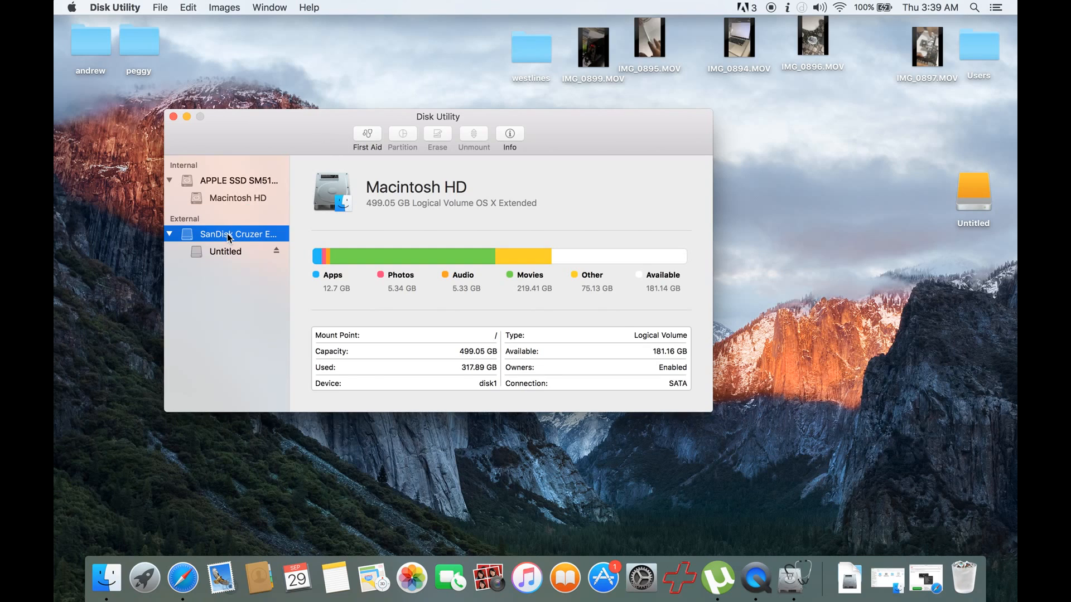
click(225, 251)
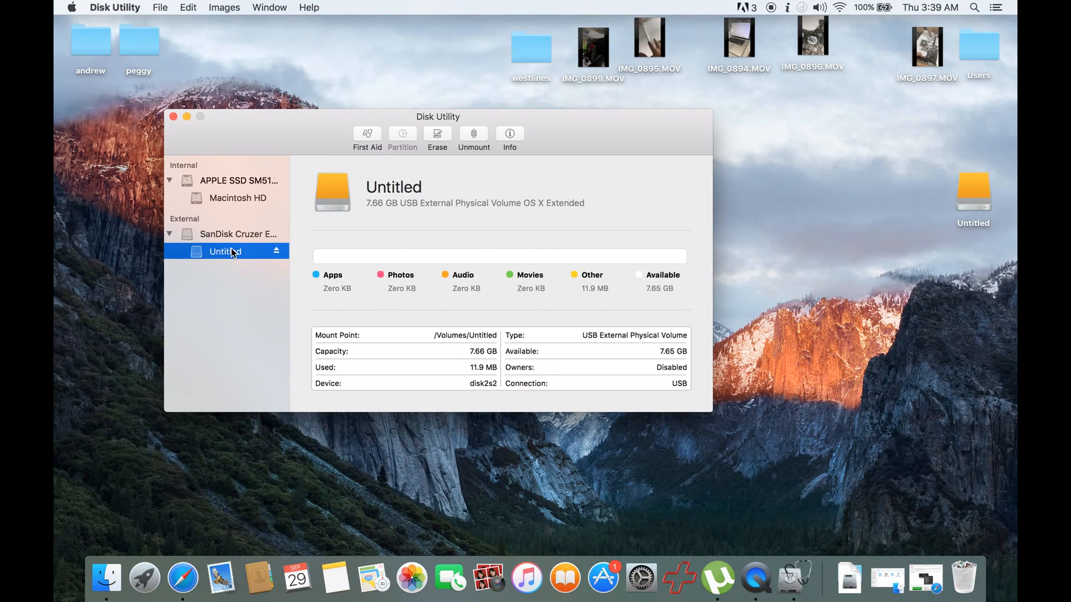
click(238, 233)
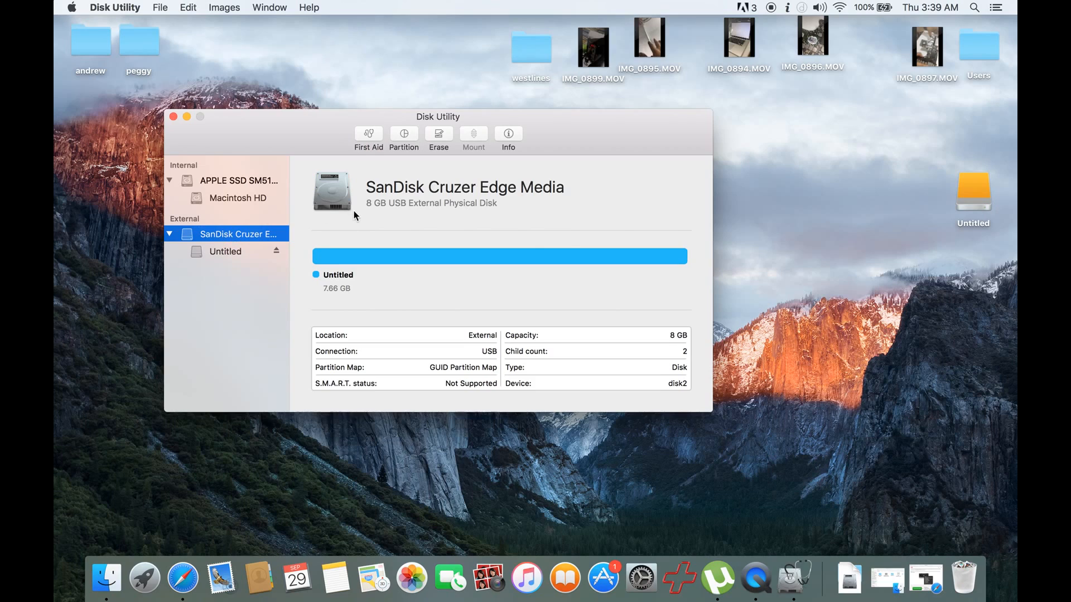
click(225, 251)
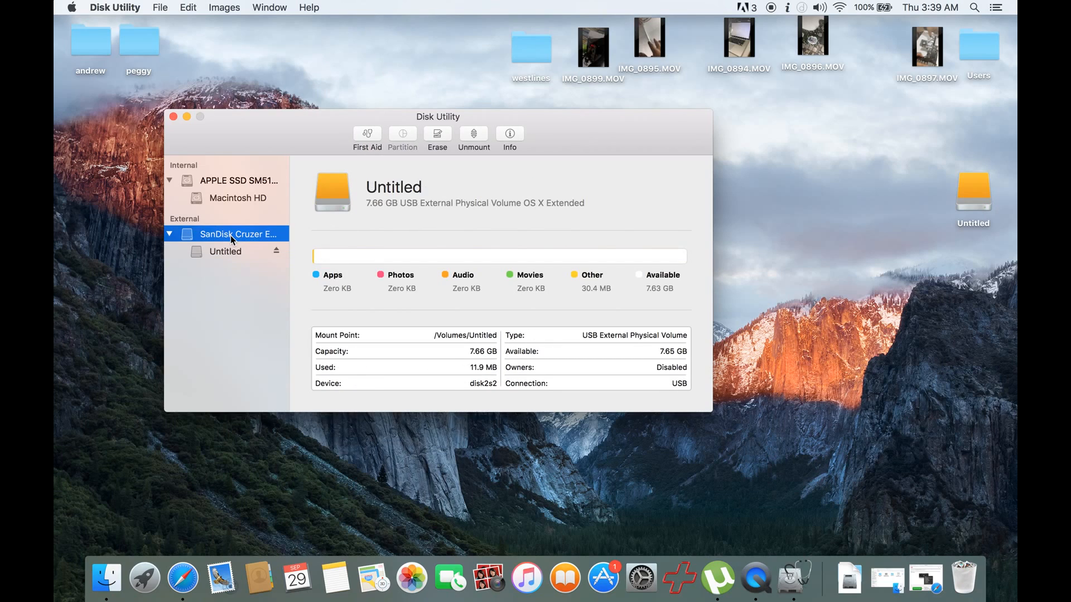
click(238, 234)
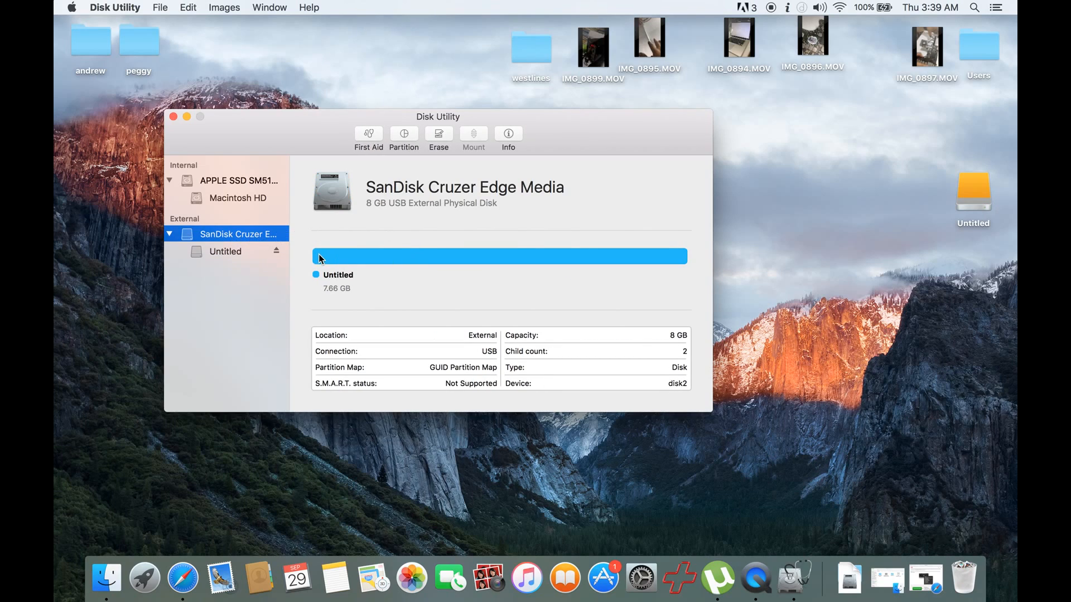
mouse_move(403, 217)
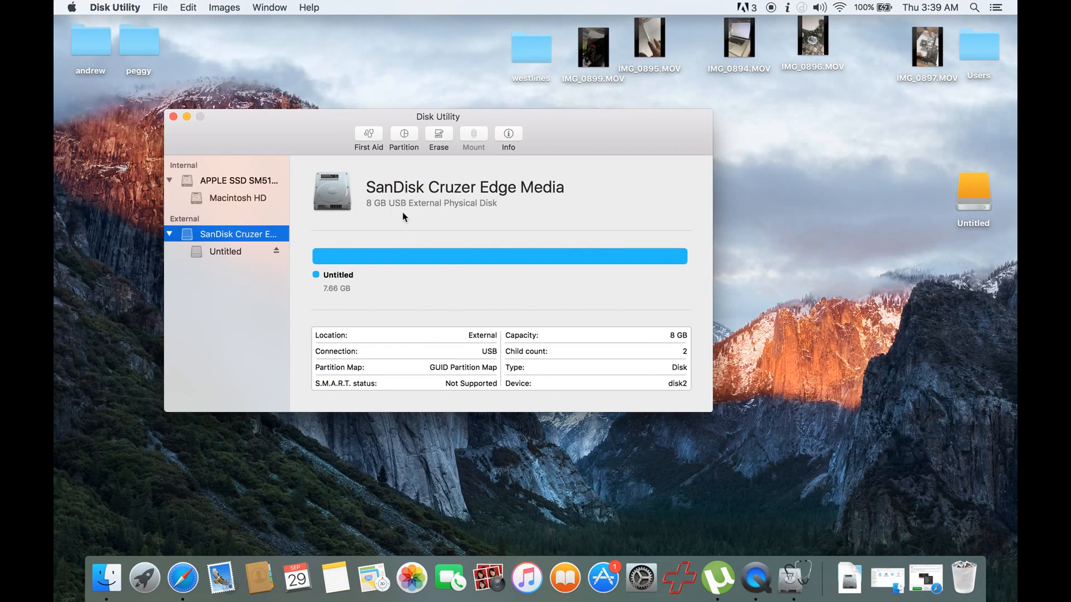
mouse_move(404, 133)
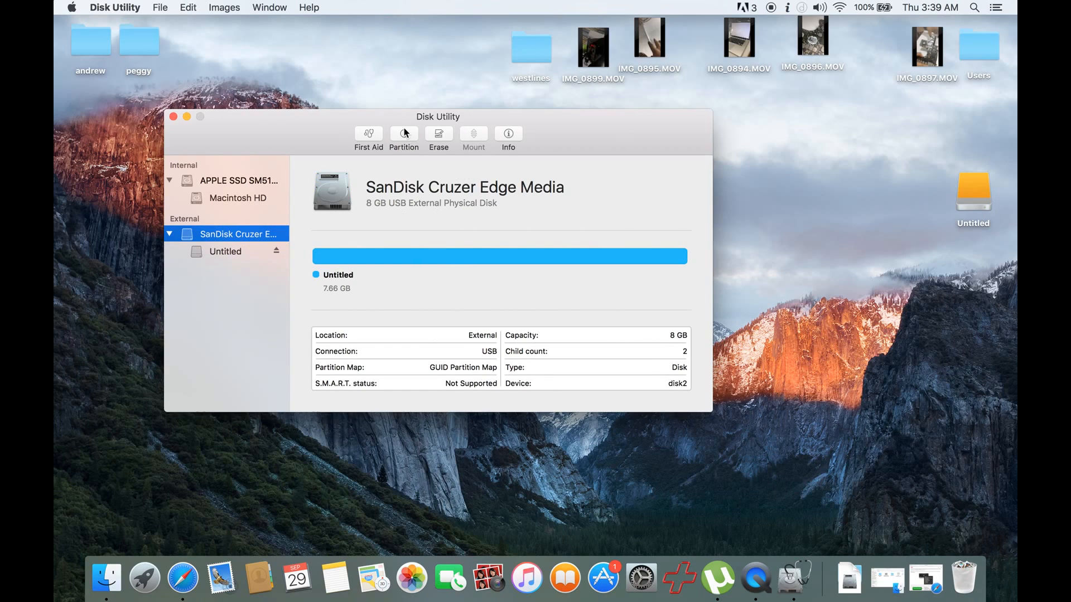
Step: Set up a single OS X Extended (Journaled) partition named 'Mavericks Bootable'
click(403, 138)
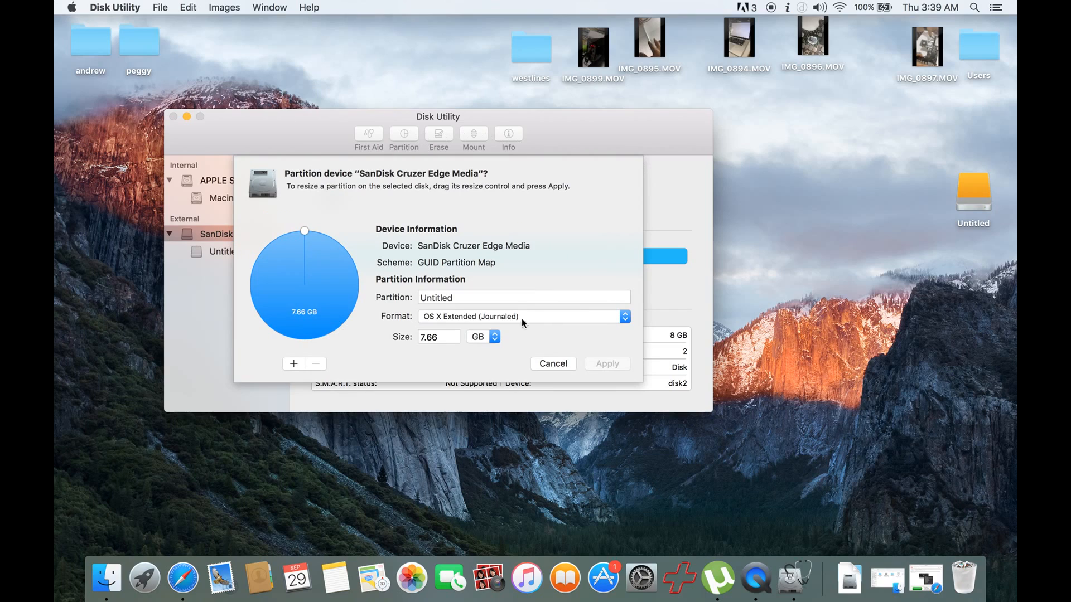
mouse_move(547, 269)
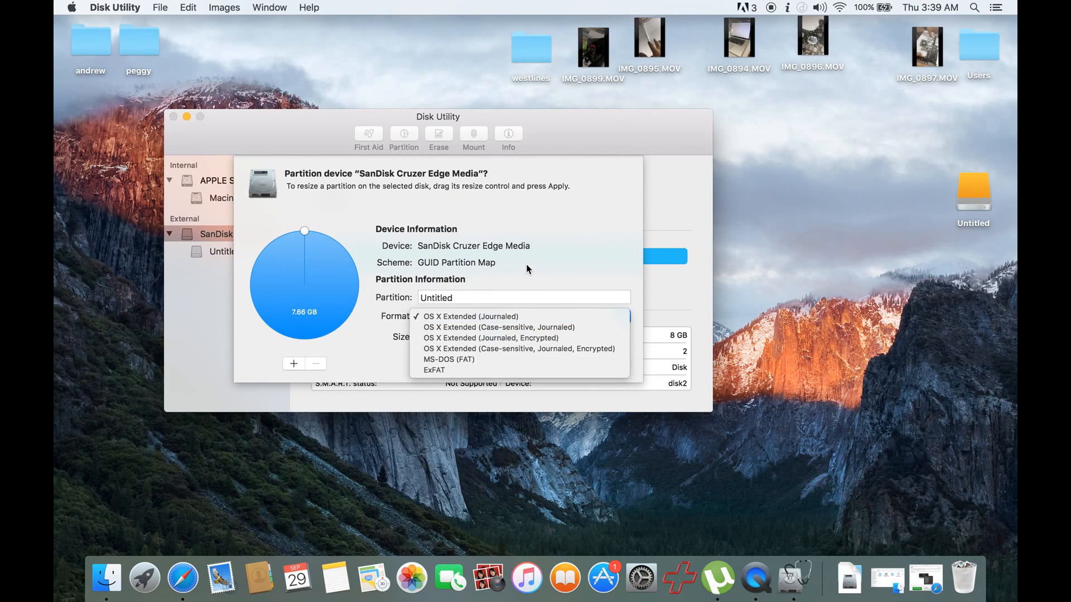
mouse_move(478, 316)
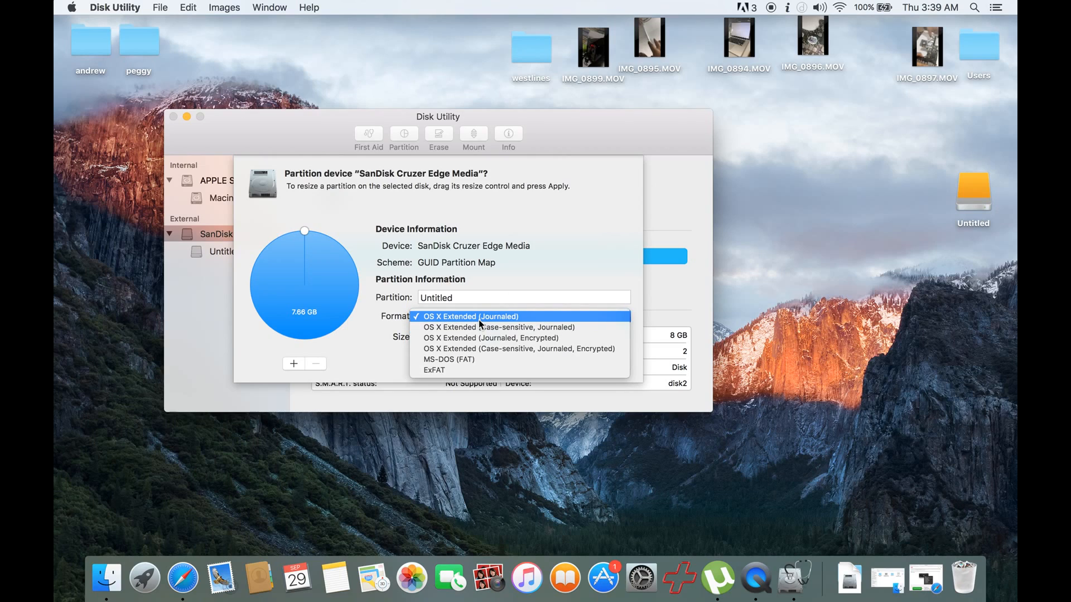
click(470, 316)
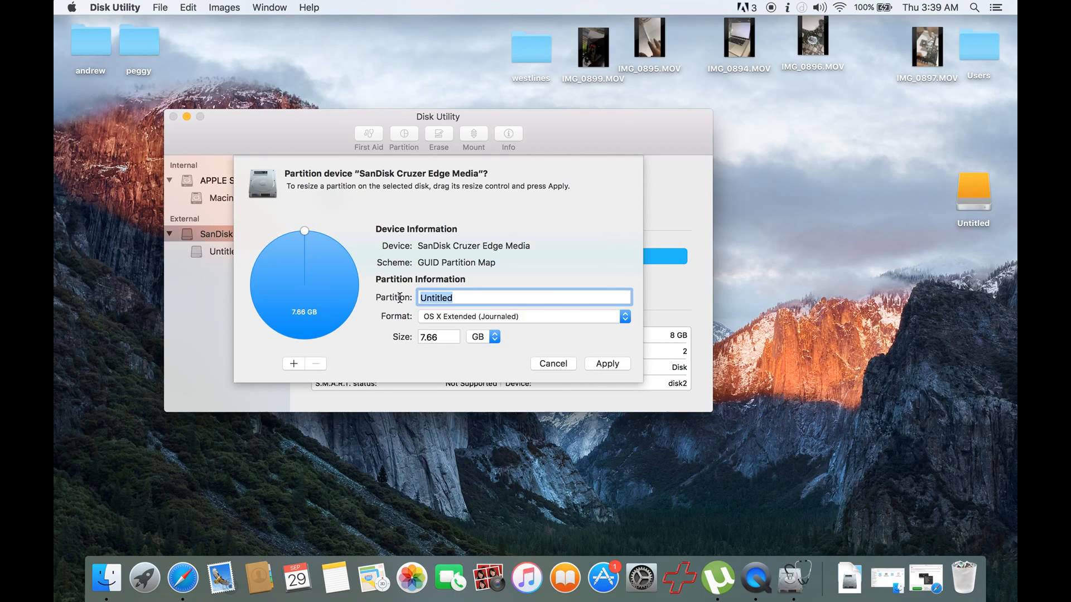
text(Maverick)
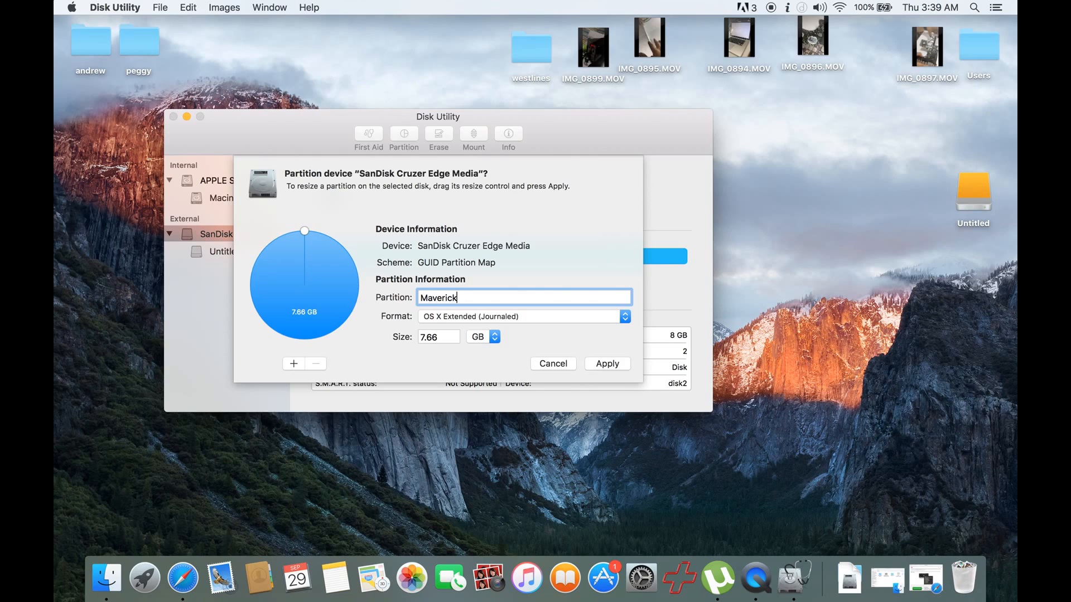
text(s Bootabl)
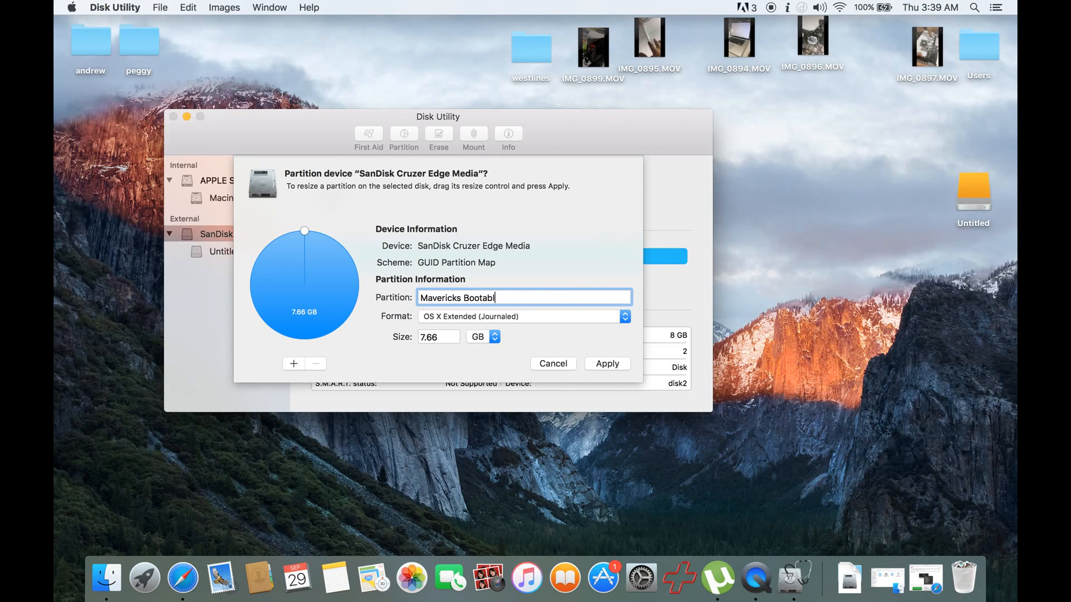
text(e)
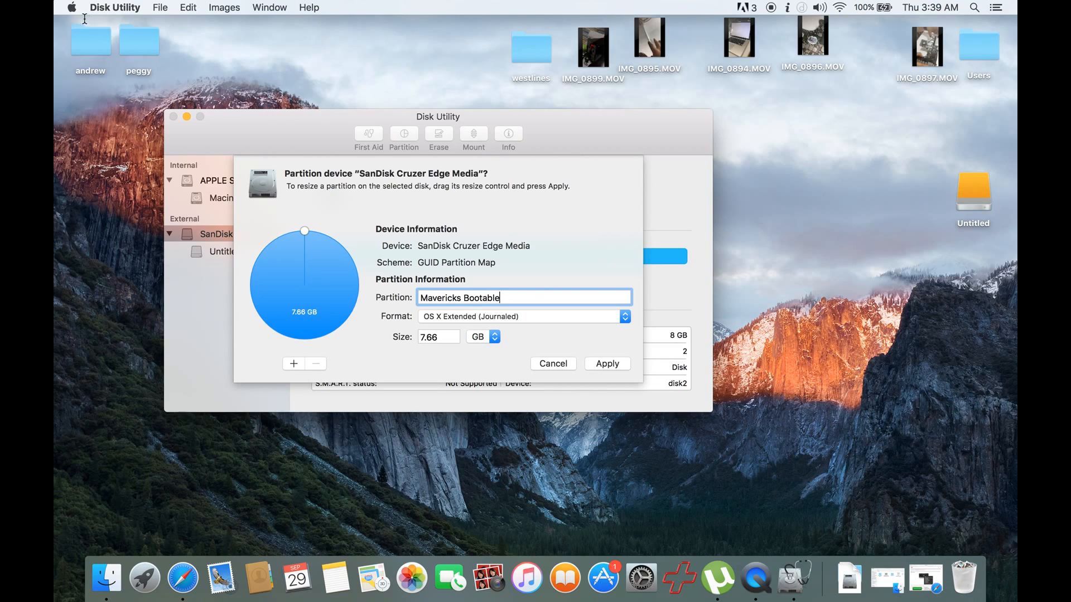
click(104, 7)
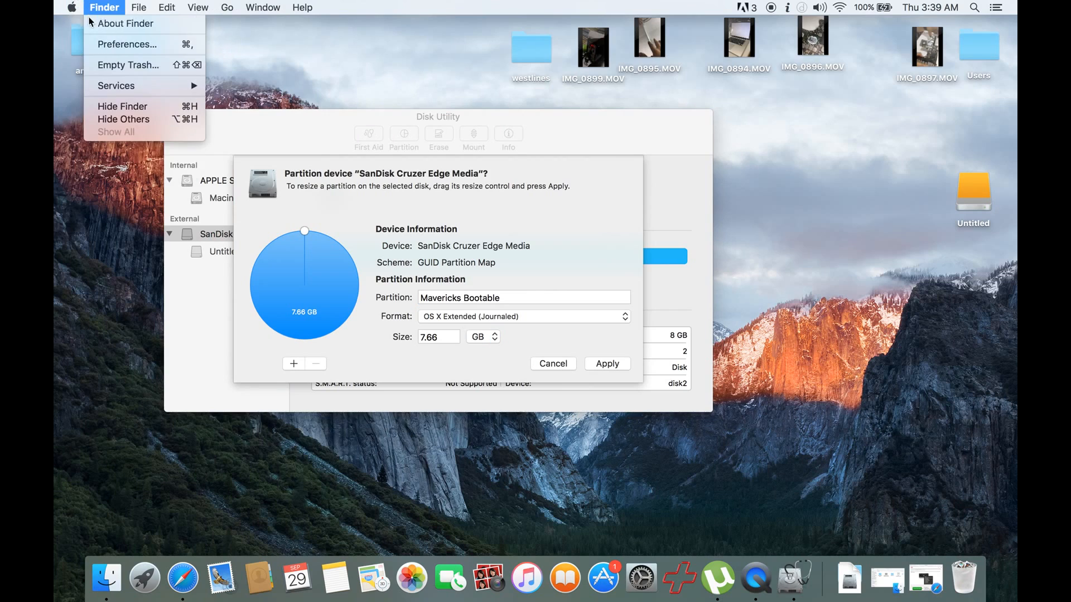
click(125, 23)
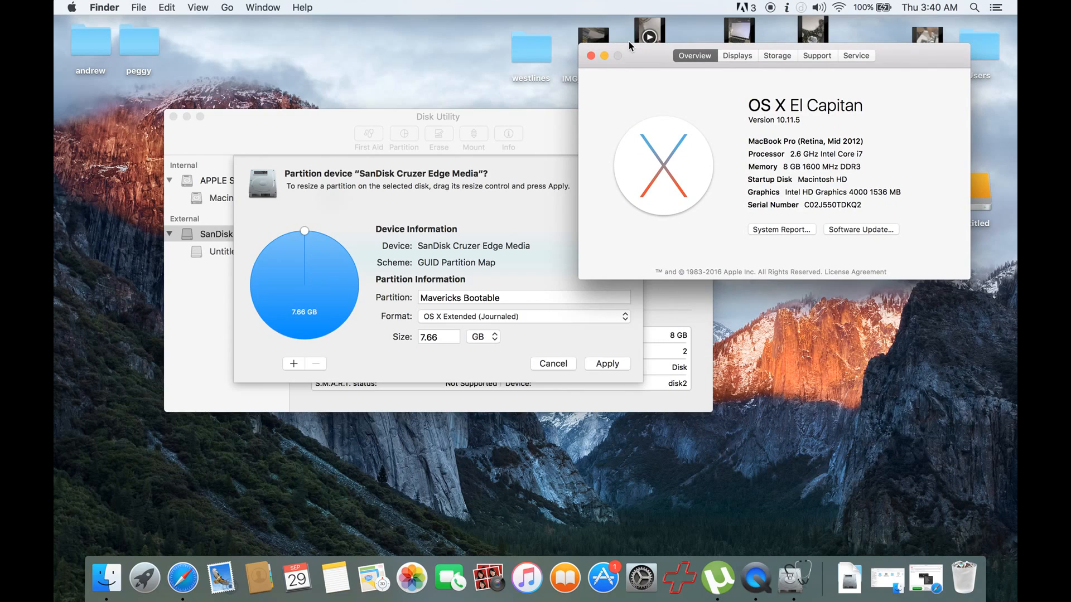
click(591, 55)
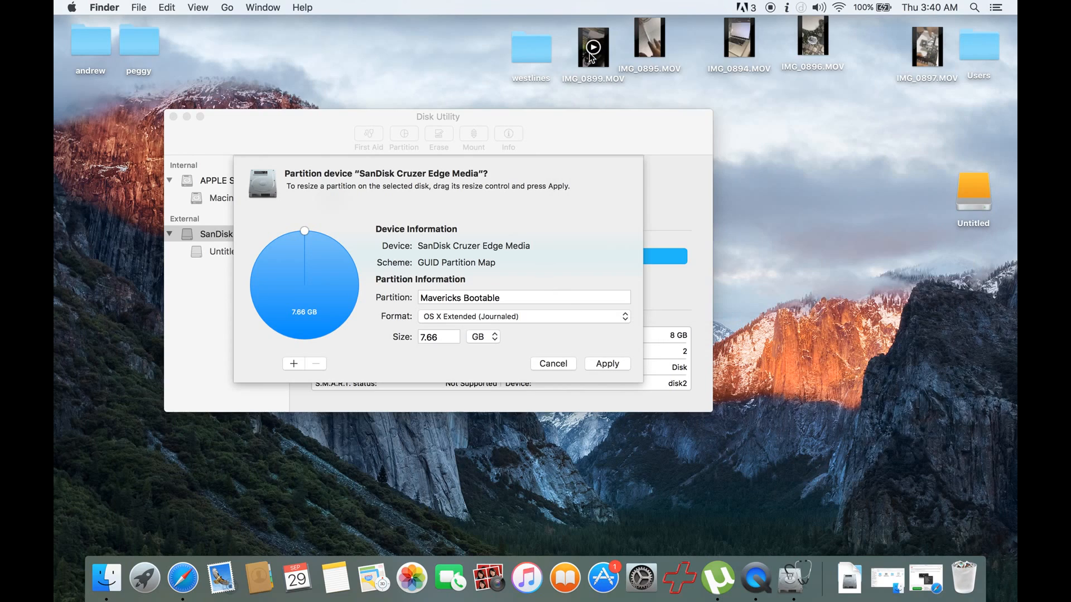
click(523, 297)
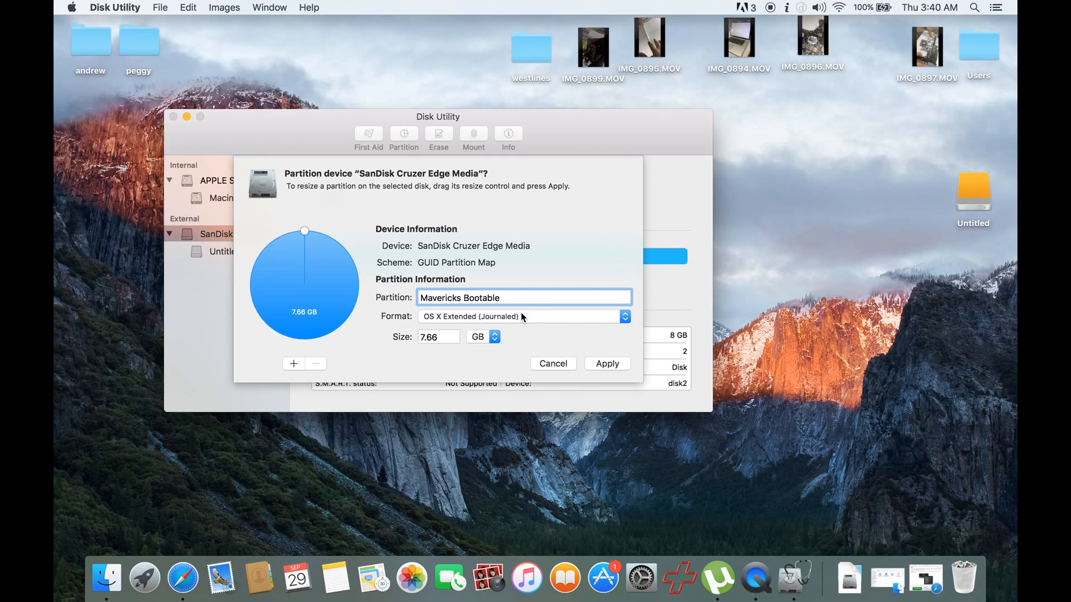
mouse_move(603, 366)
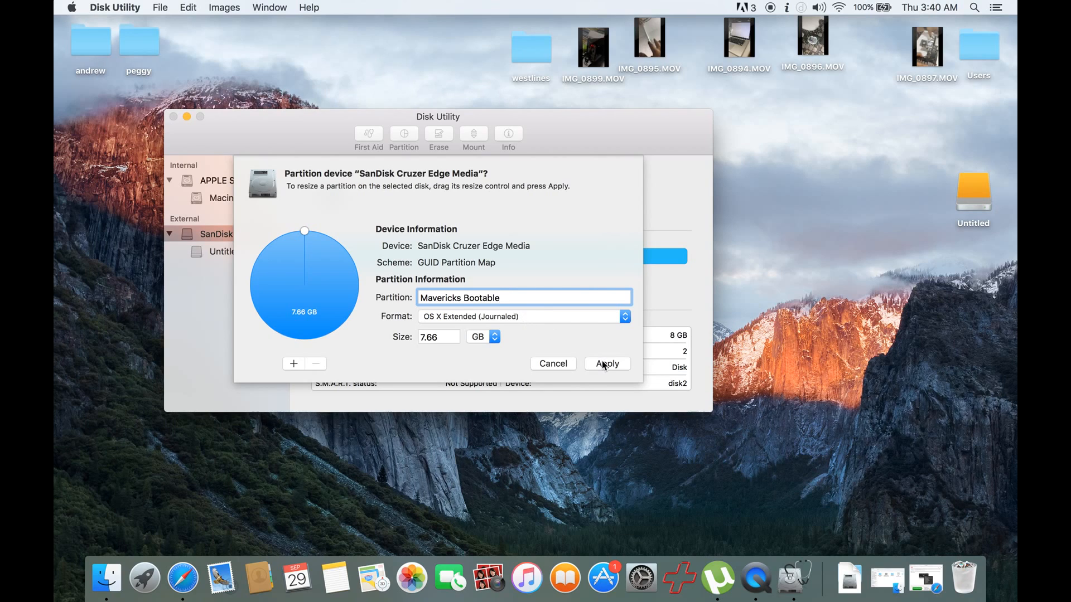
Step: Apply the partition, follow its detailed progress, then view the SanDisk drive's details
click(606, 363)
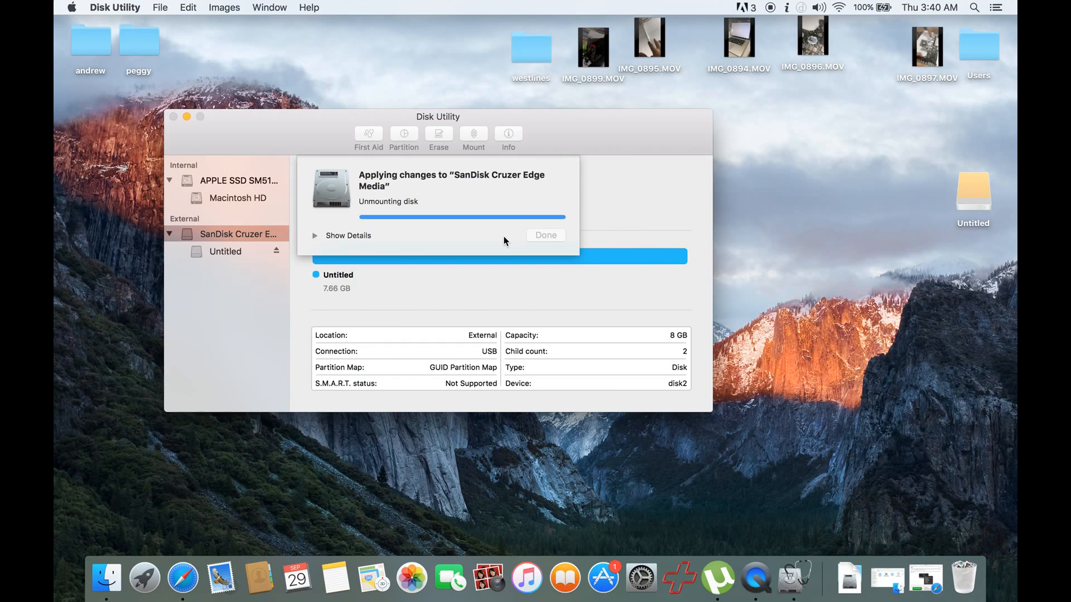
click(347, 235)
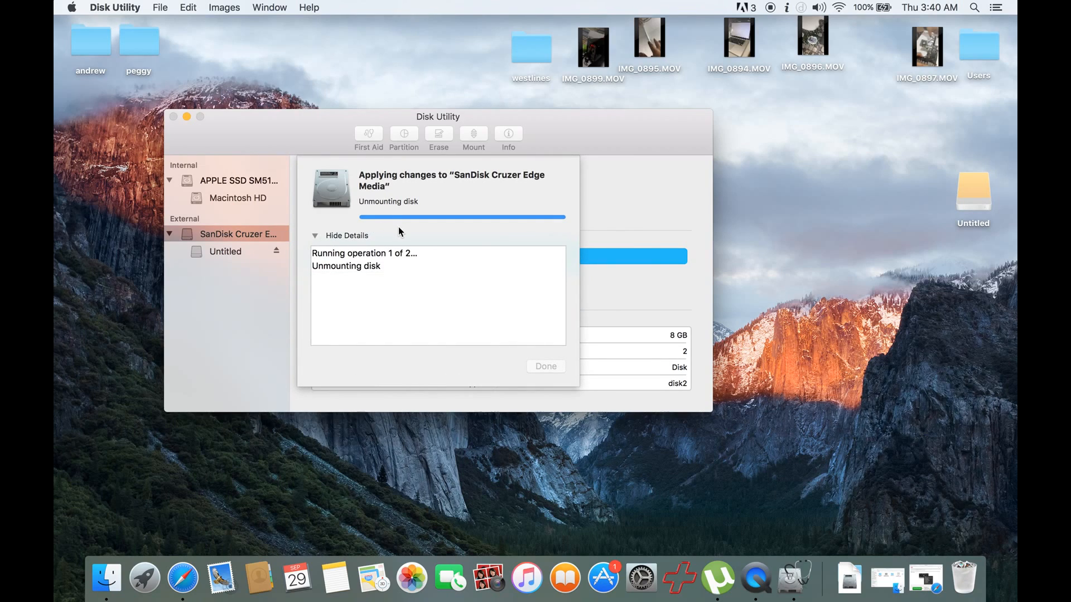
mouse_move(469, 233)
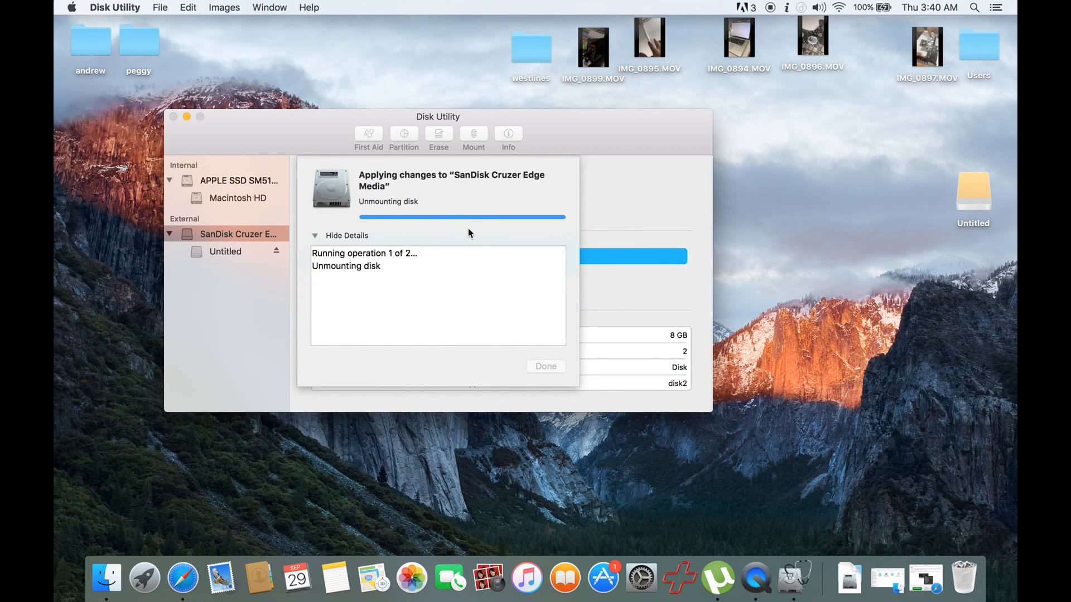
mouse_move(478, 229)
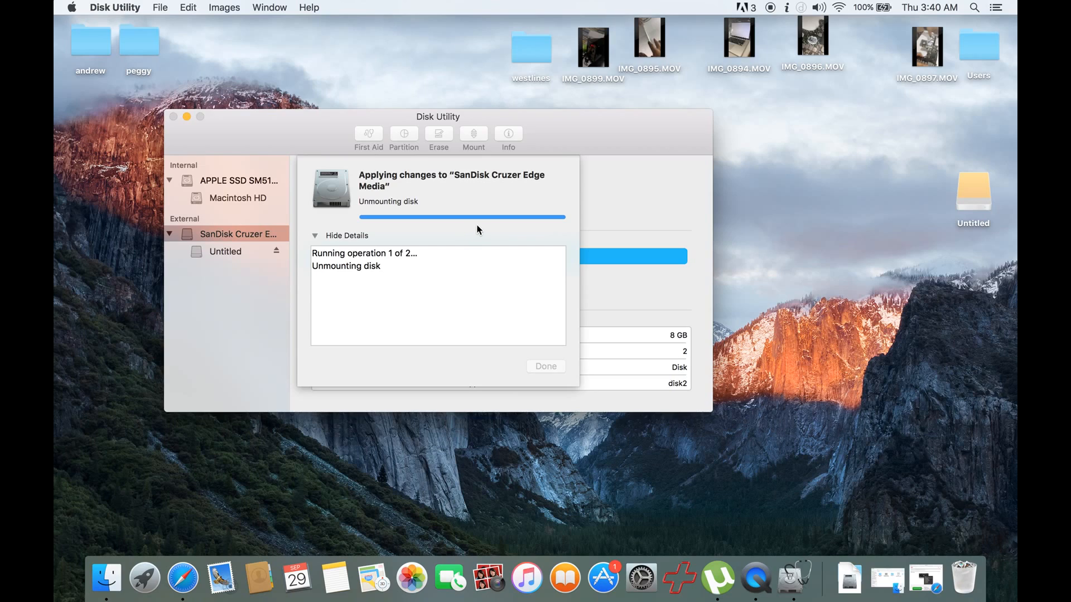
mouse_move(402, 179)
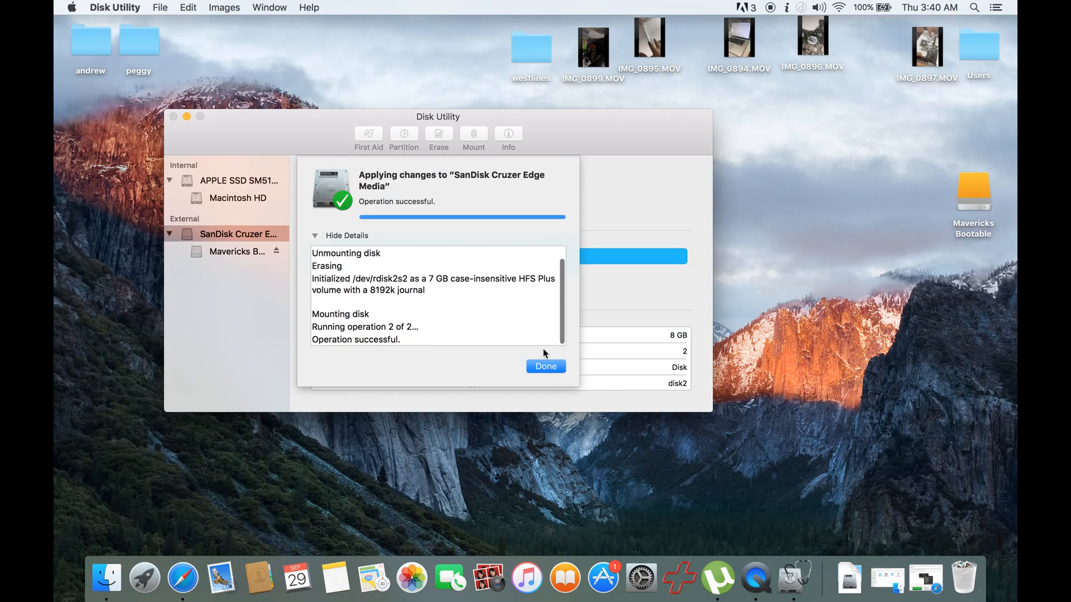
click(544, 367)
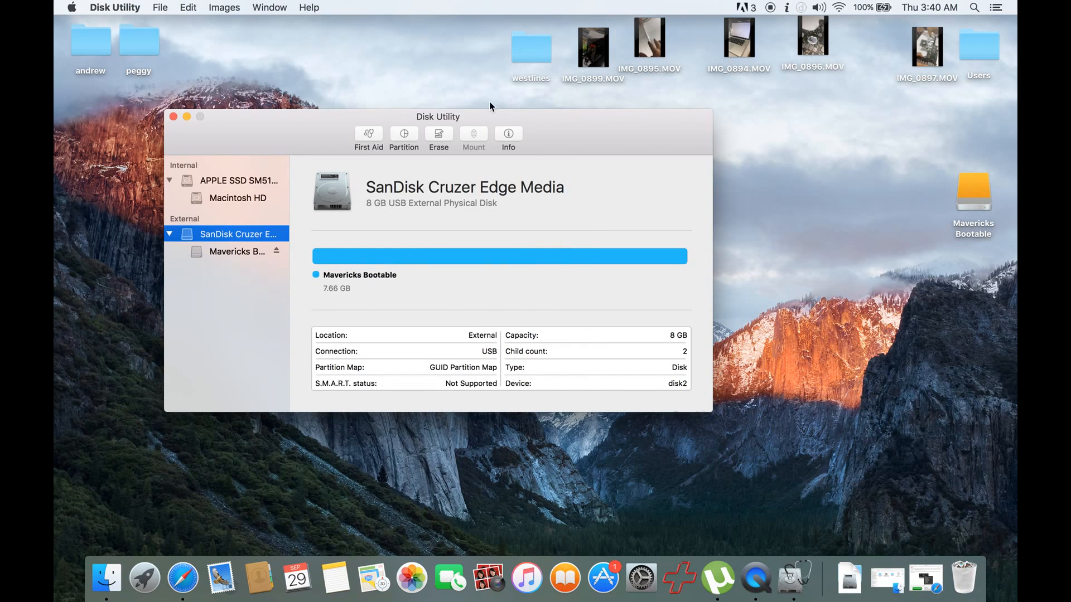
Step: Move the Disk Utility window down and select OS X Base System.dmg on the desktop
drag(437, 116, 393, 242)
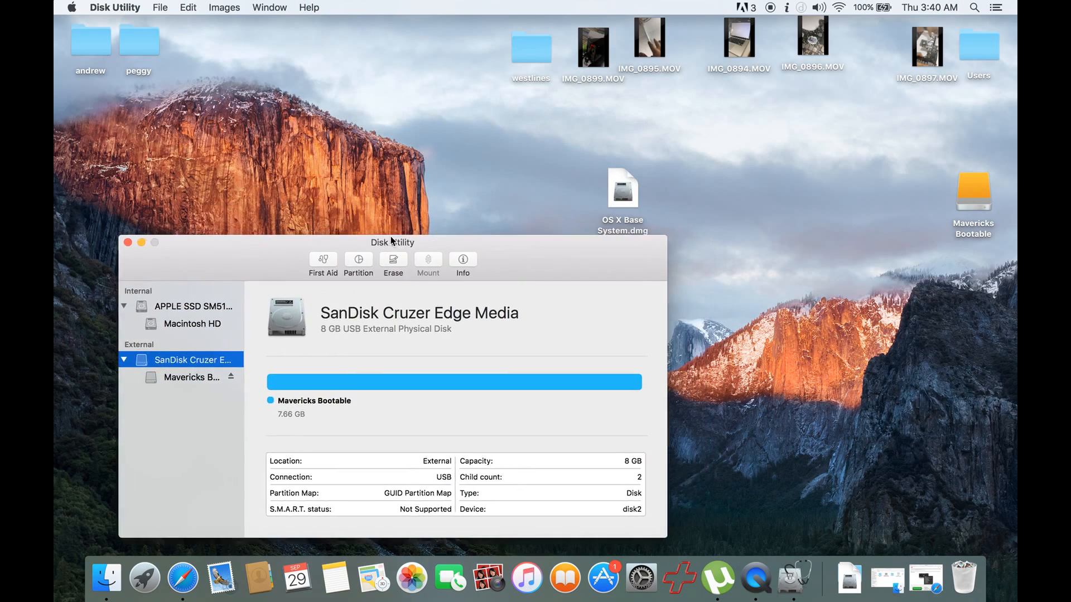
click(191, 366)
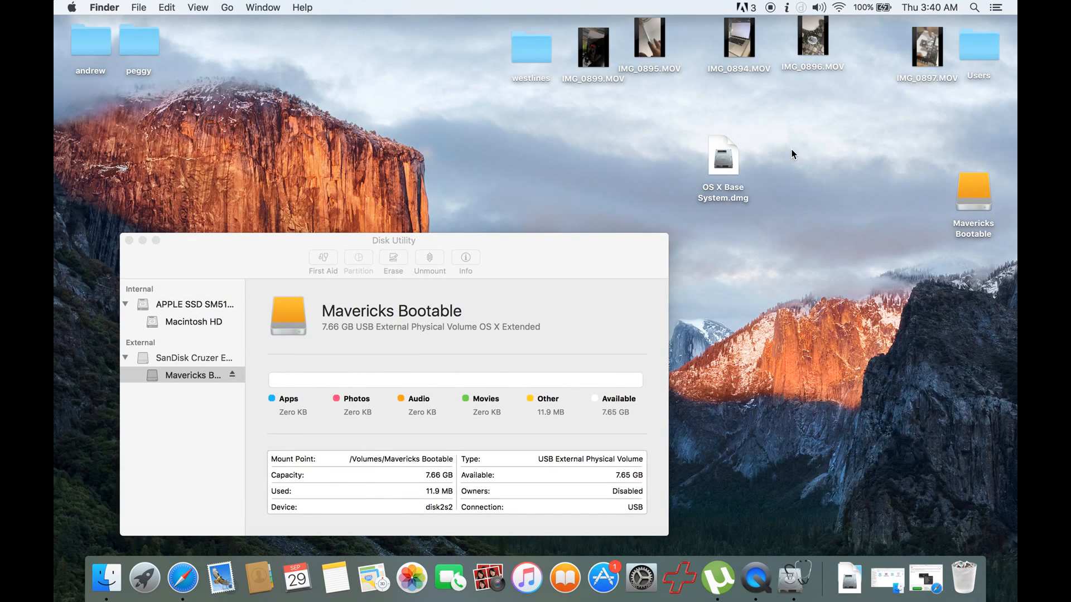
mouse_move(768, 163)
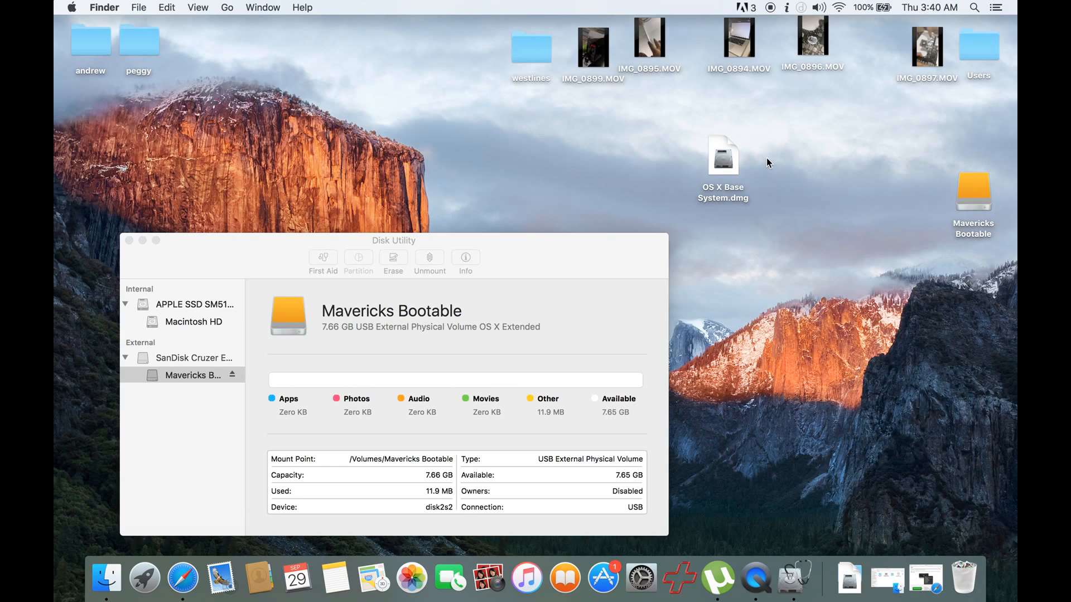
click(723, 155)
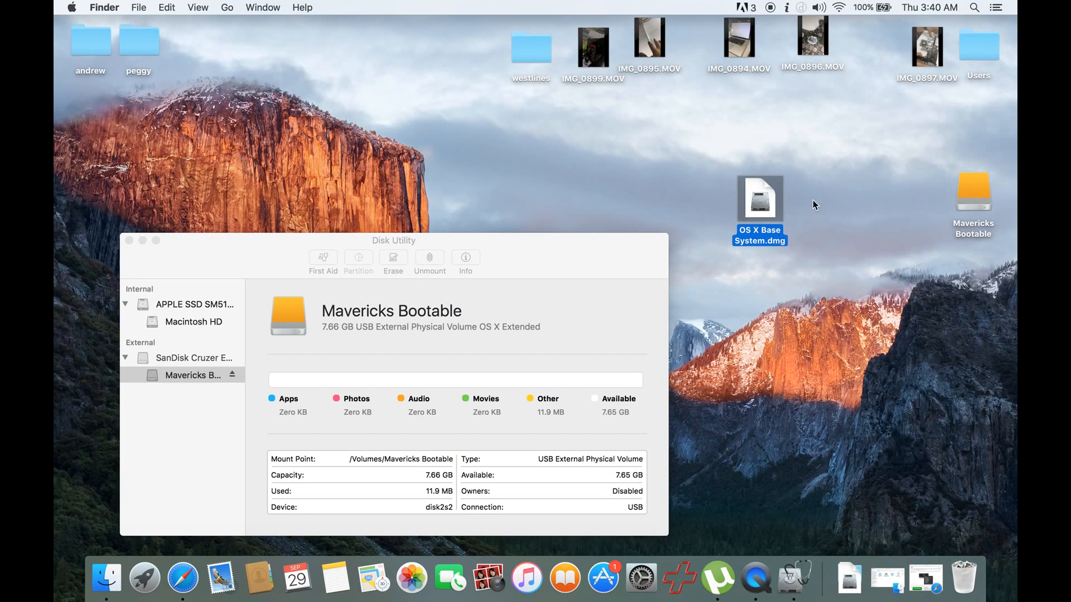
click(667, 189)
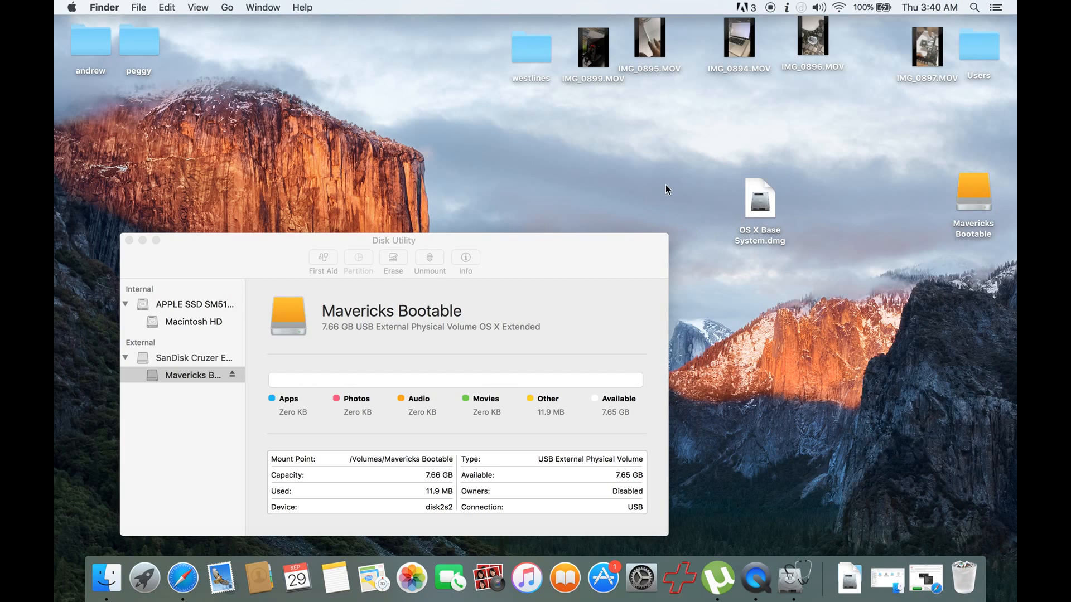
mouse_move(727, 195)
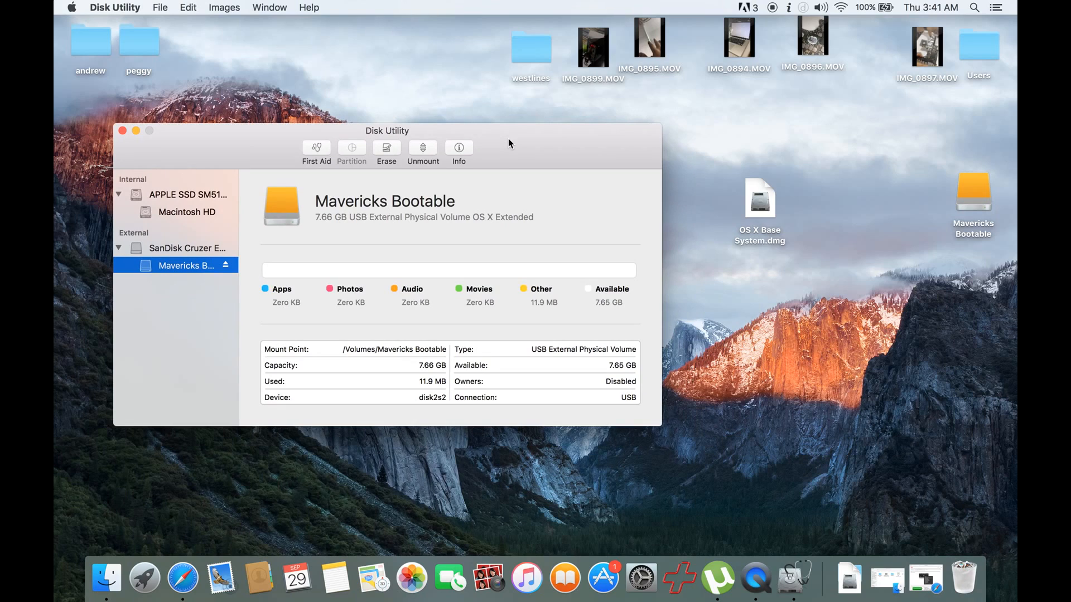
click(758, 198)
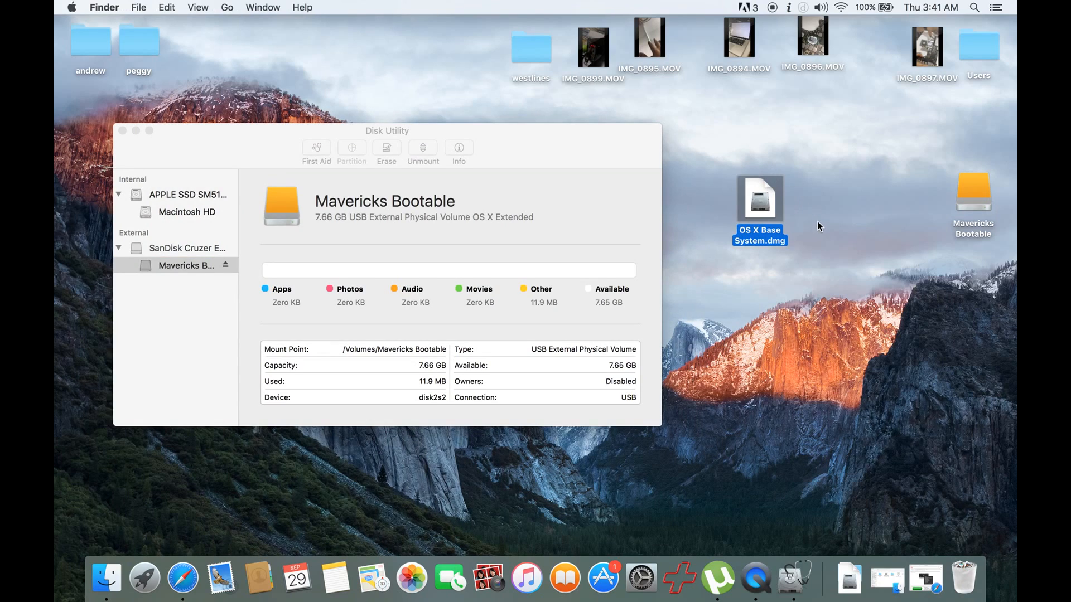
click(708, 218)
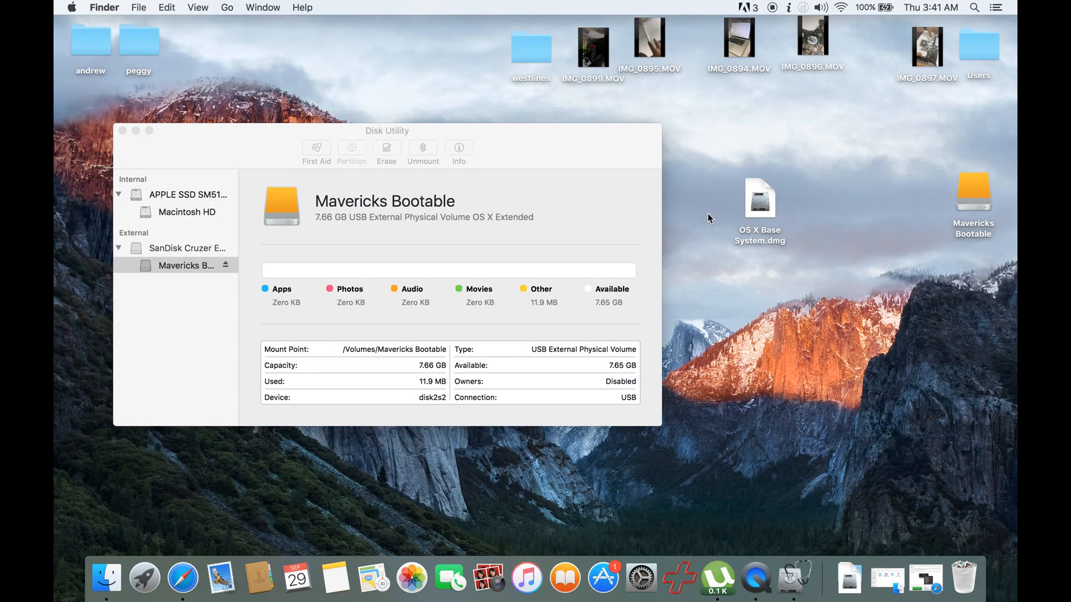
click(759, 198)
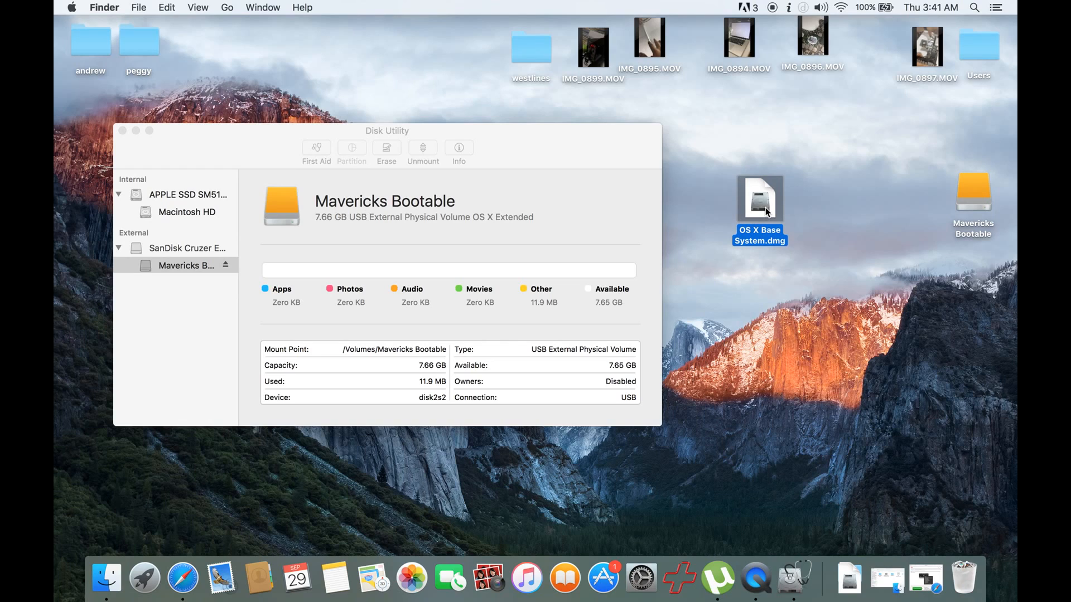
Step: Mount OS X Base System.dmg with Open and view its mounted volume
right_click(758, 201)
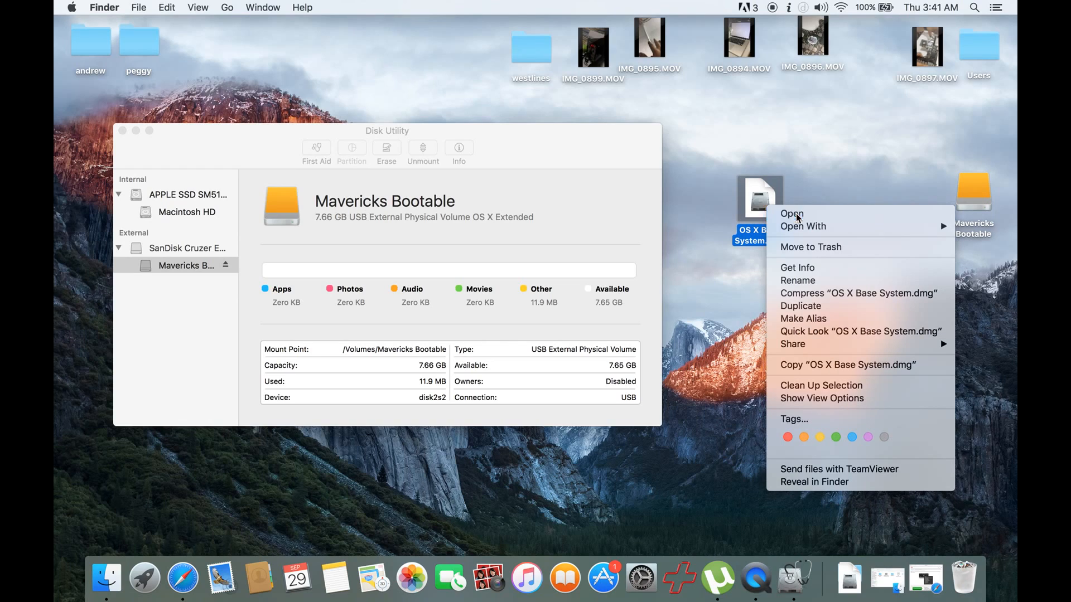
click(792, 214)
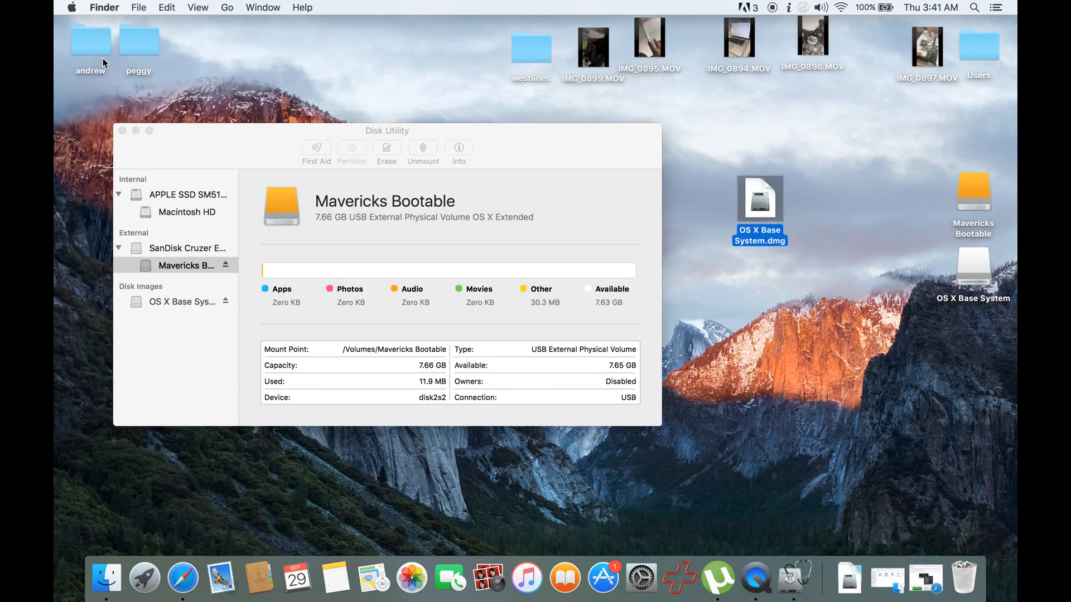
click(182, 301)
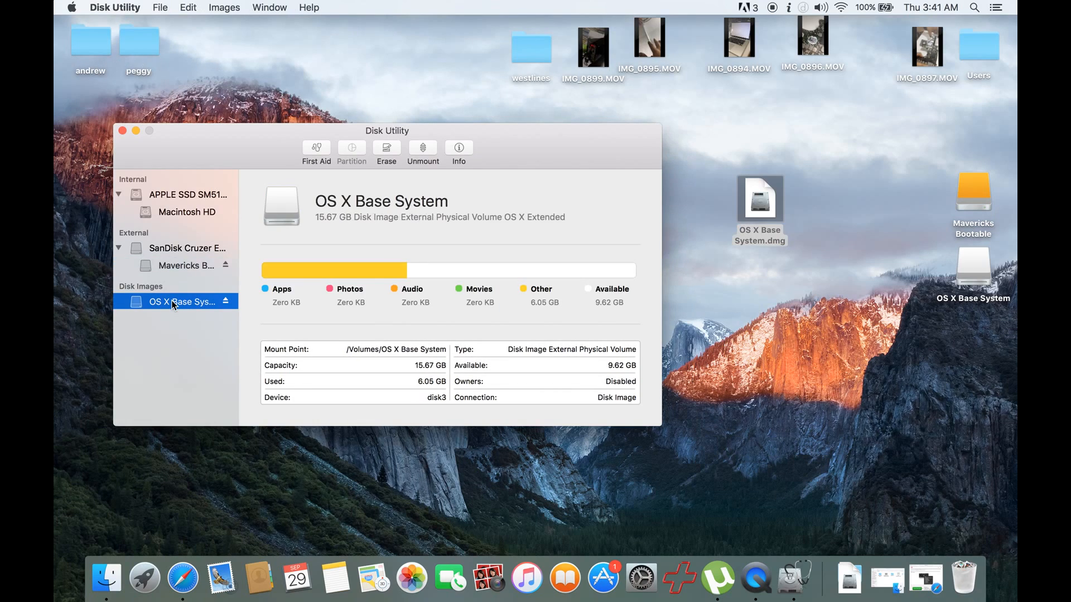
mouse_move(808, 218)
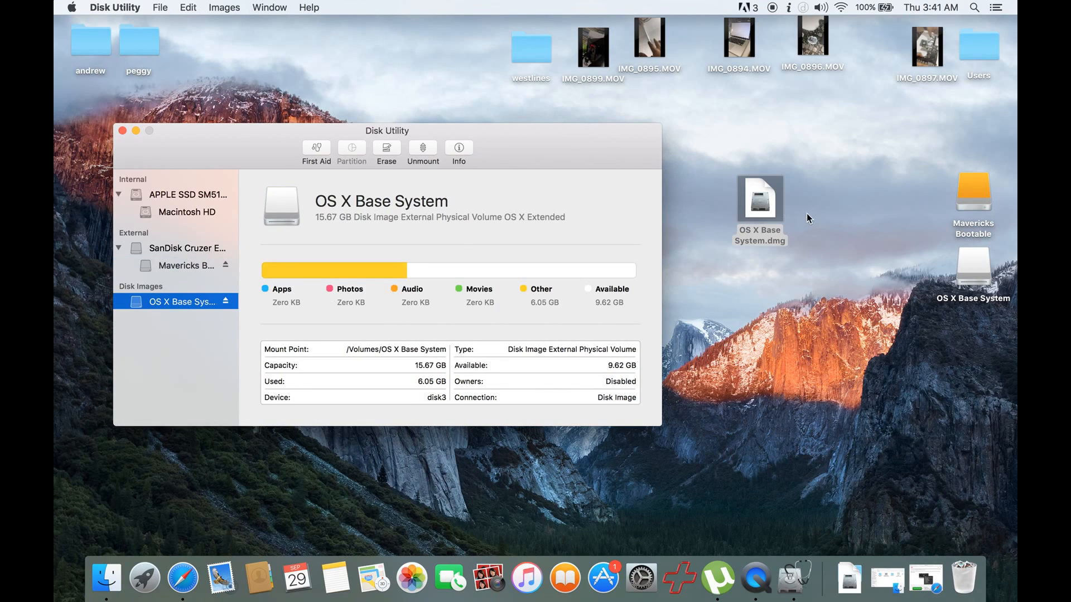
Step: Compare the SanDisk drive and Mavericks Bootable volume details
click(185, 247)
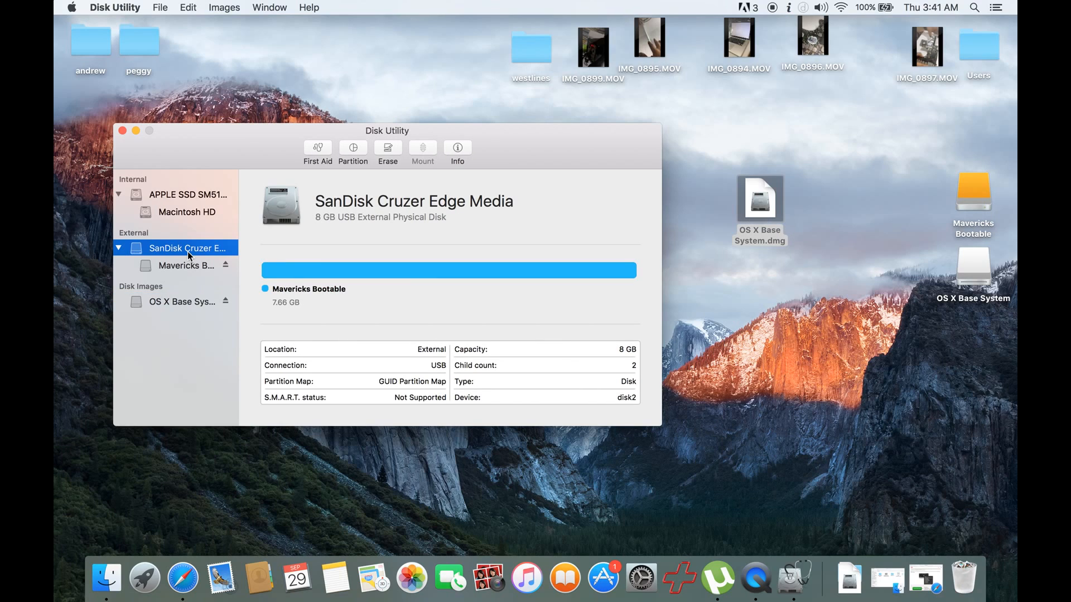
click(185, 266)
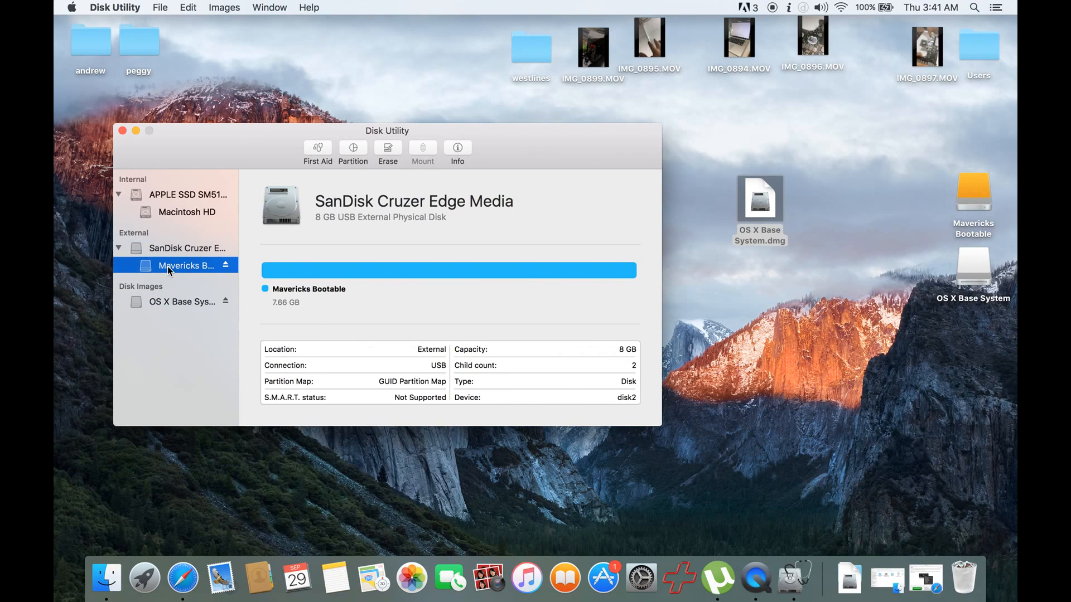
click(193, 247)
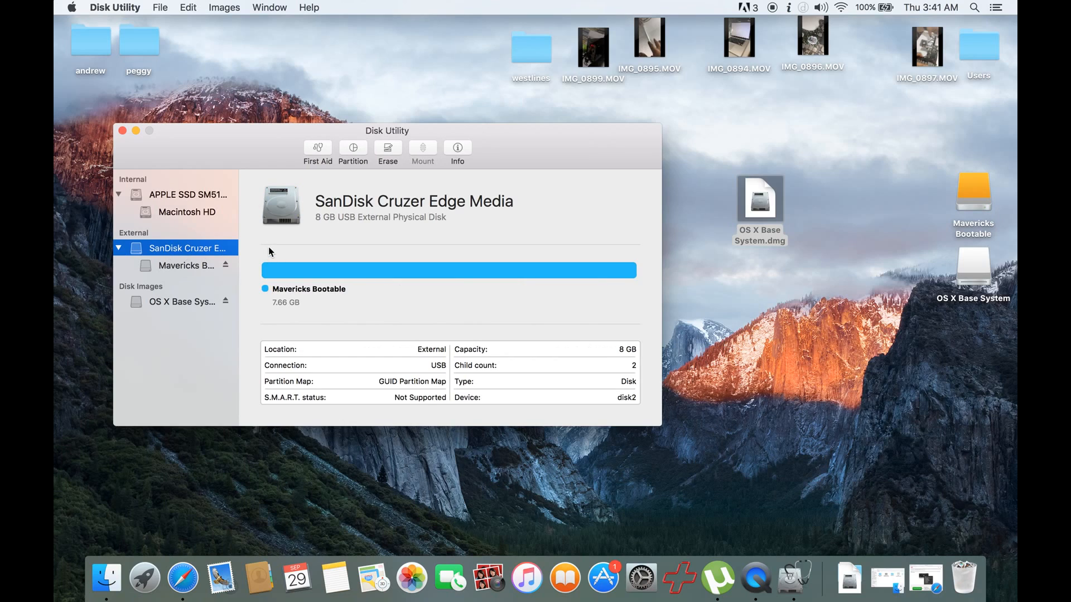
click(186, 266)
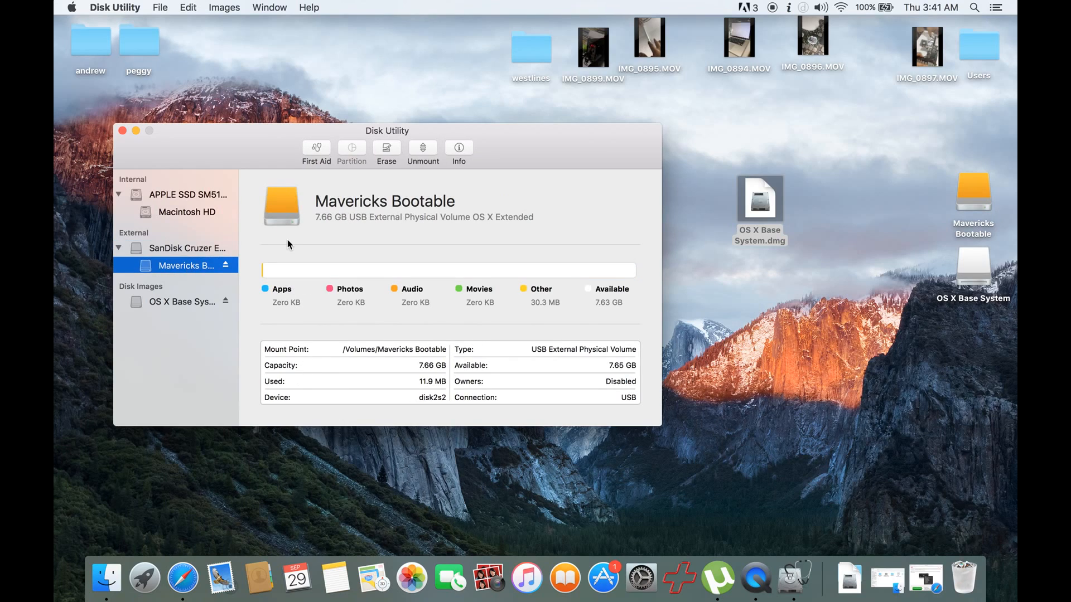
mouse_move(197, 267)
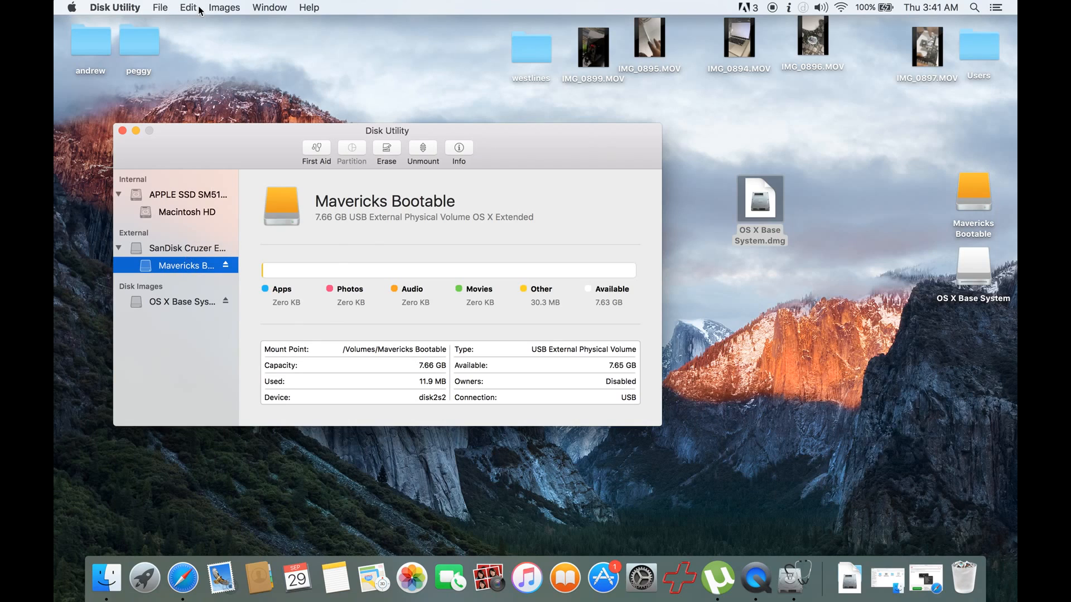
Step: Restore Mavericks Bootable using OS X Base System.dmg from the Desktop as source
click(188, 8)
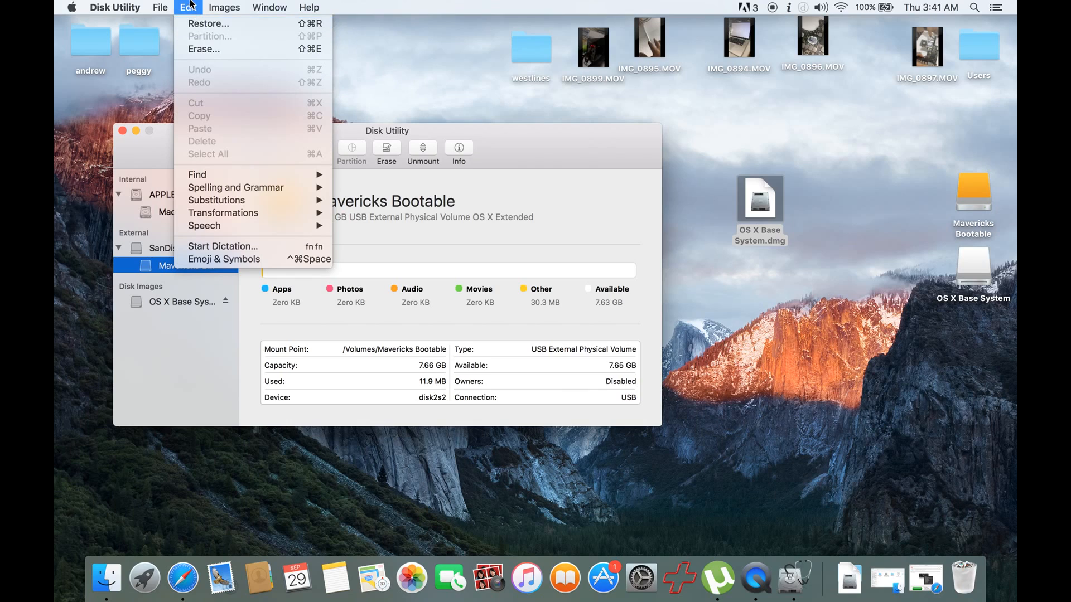
click(208, 24)
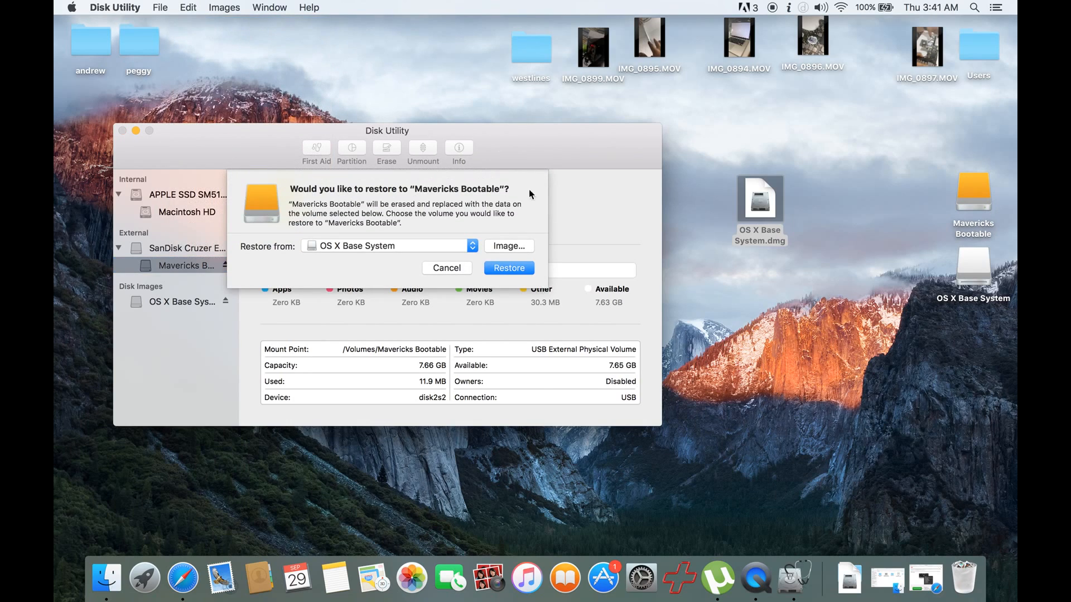
mouse_move(434, 250)
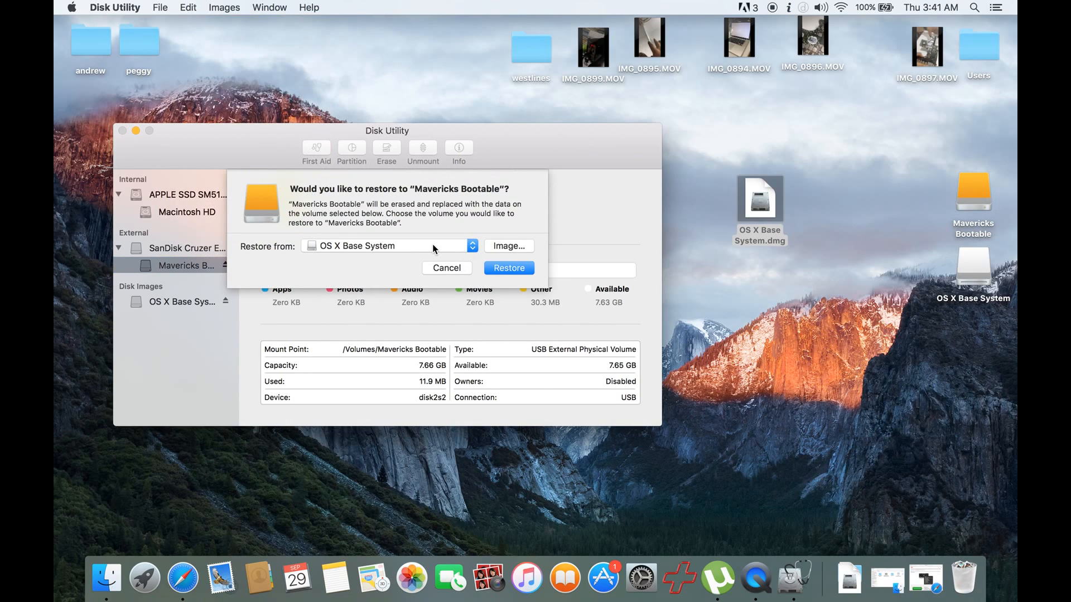
mouse_move(497, 249)
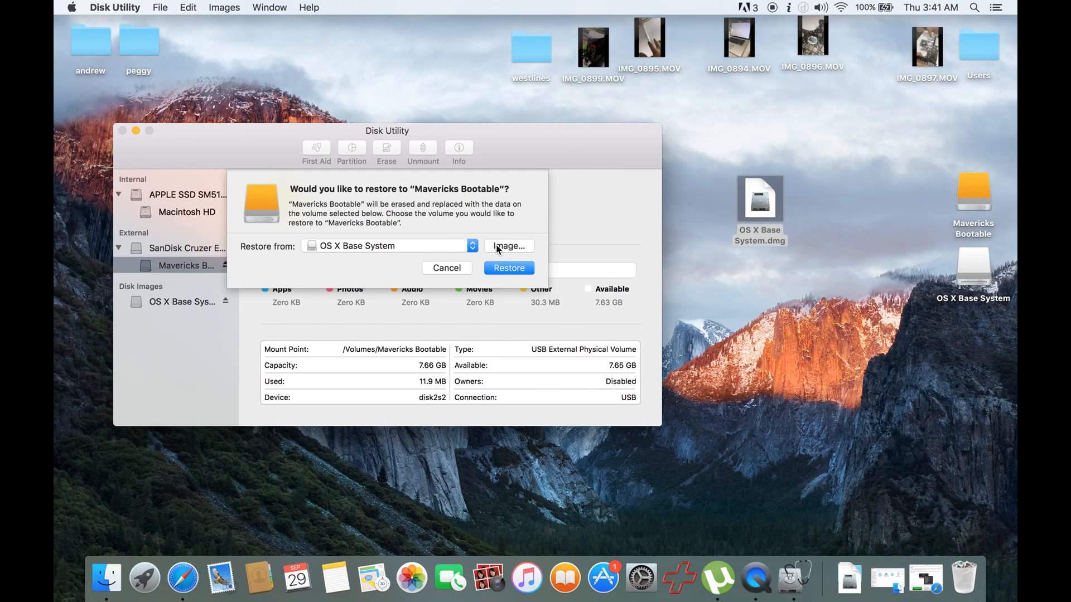
click(508, 245)
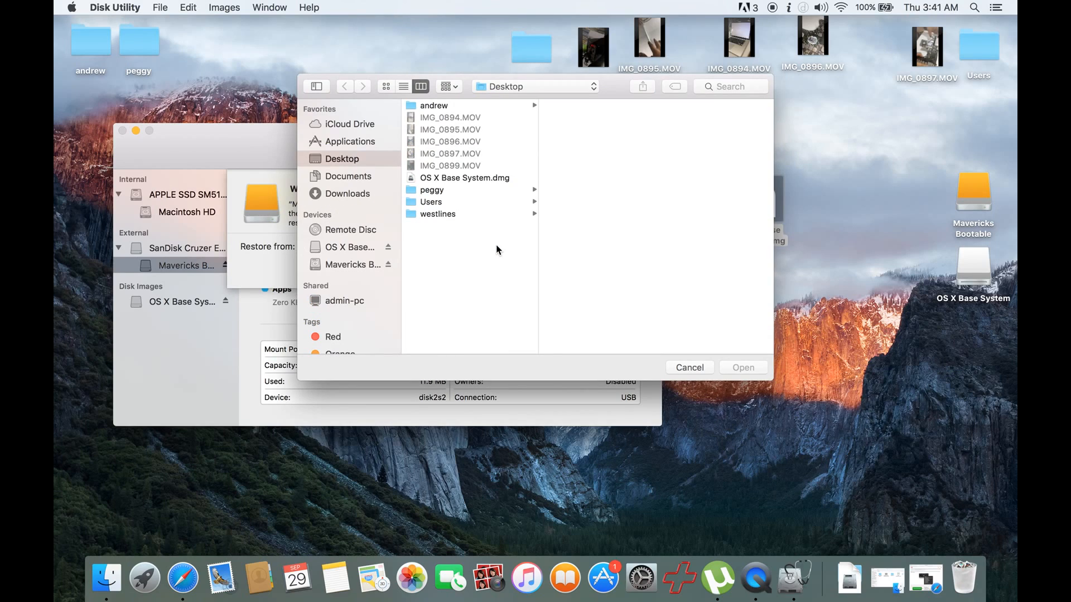
mouse_move(348, 157)
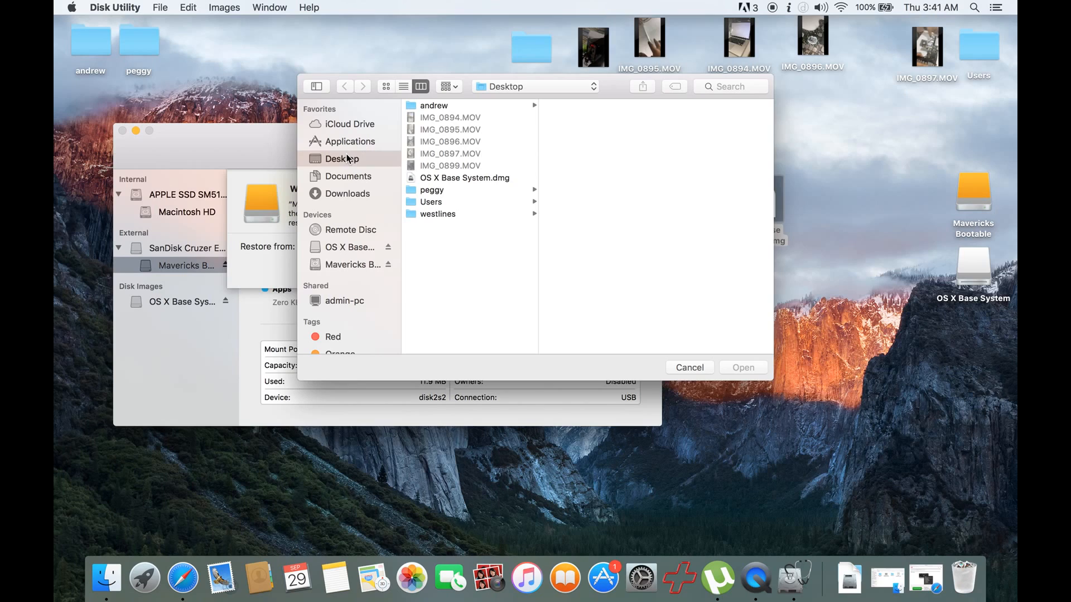
click(464, 177)
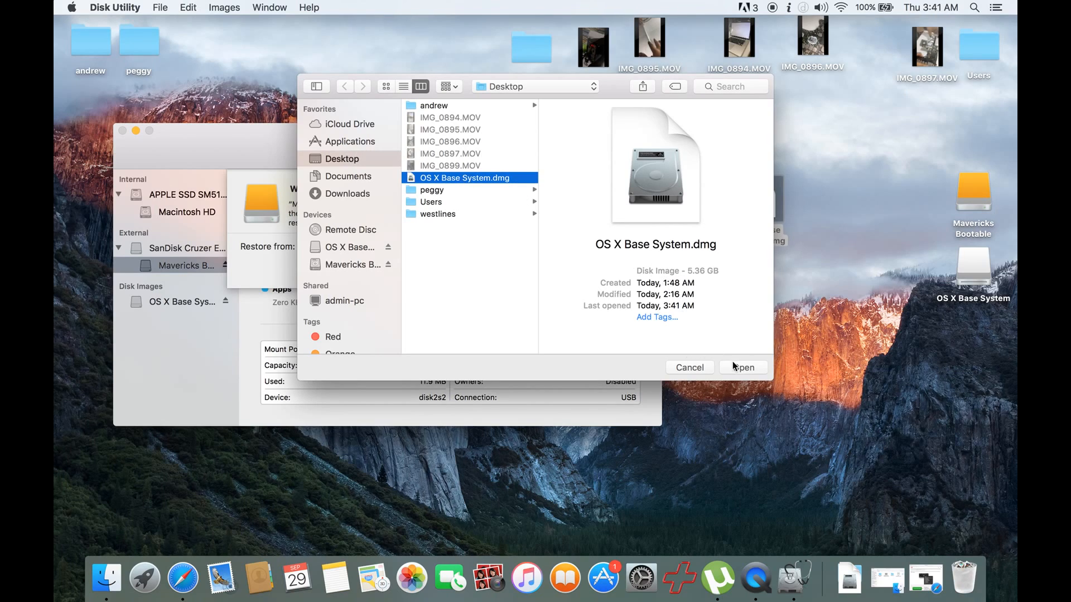
click(743, 367)
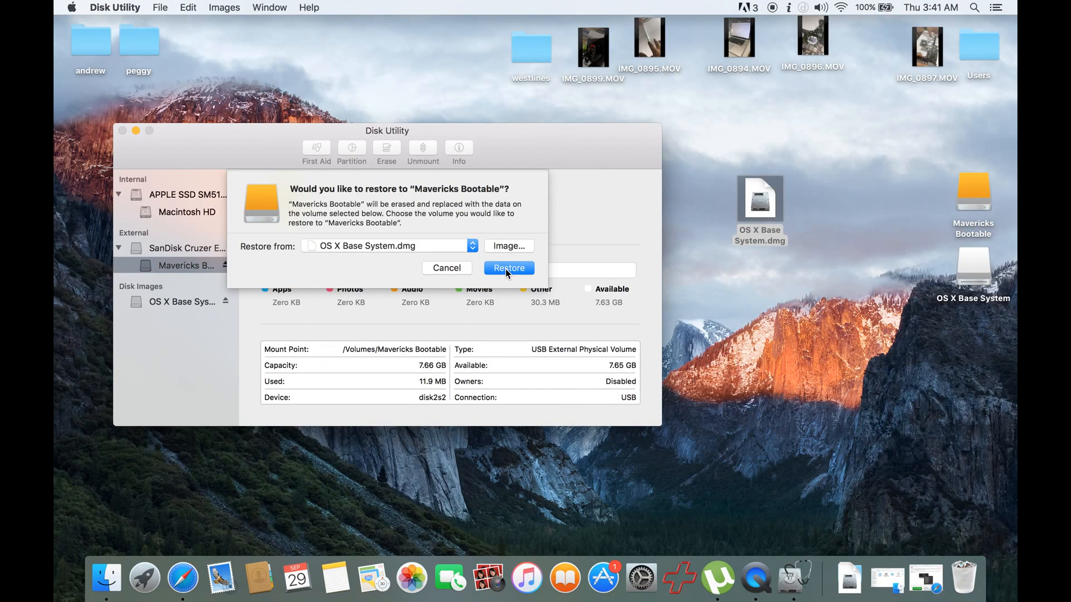
mouse_move(508, 261)
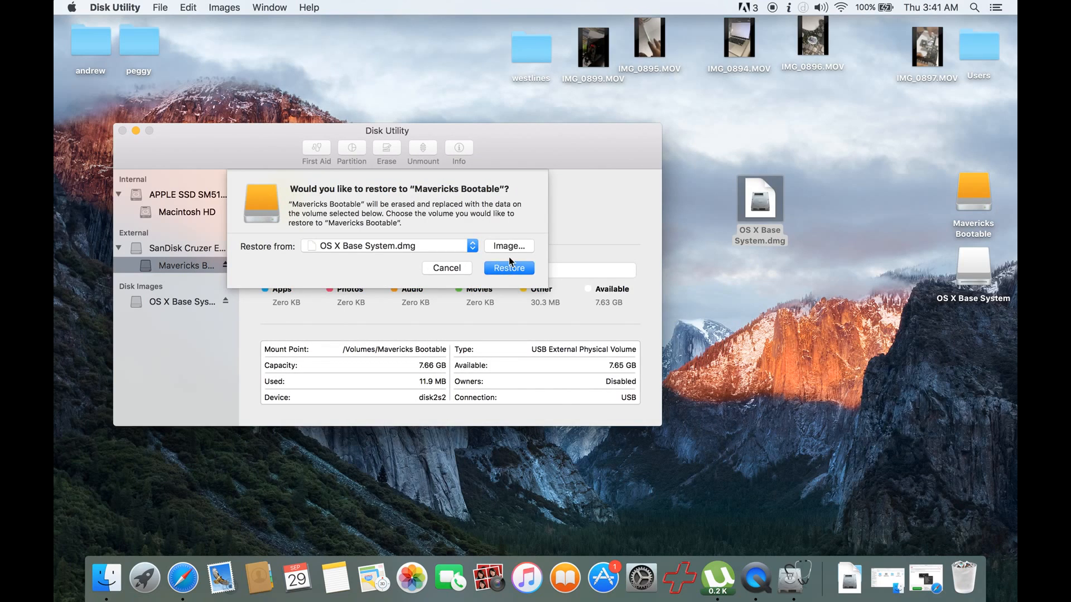
click(508, 267)
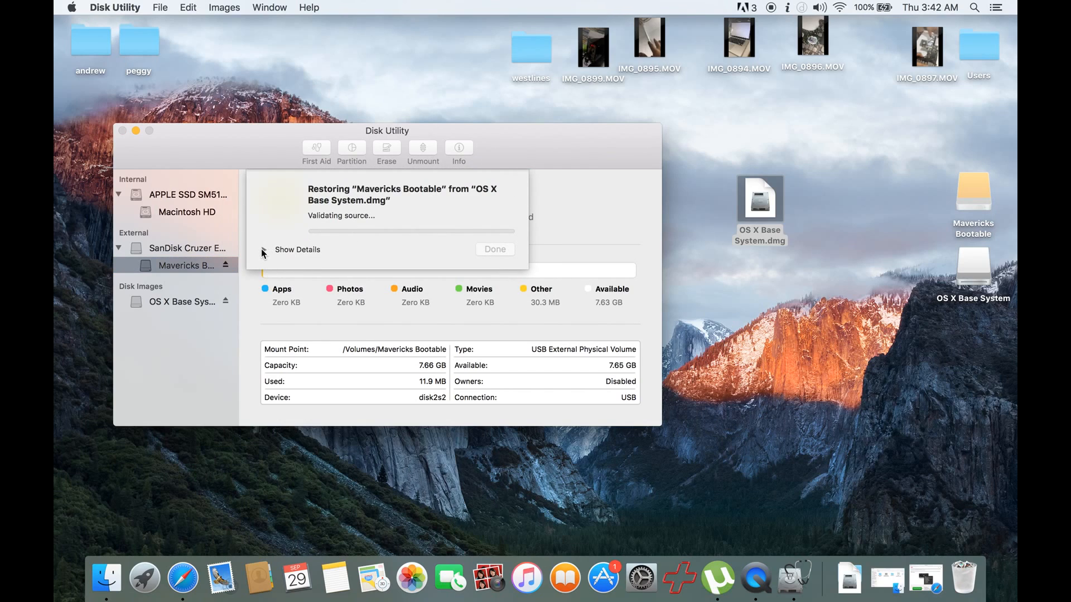
Step: Show the detailed restore log and wait for 'Operation successful'
click(264, 249)
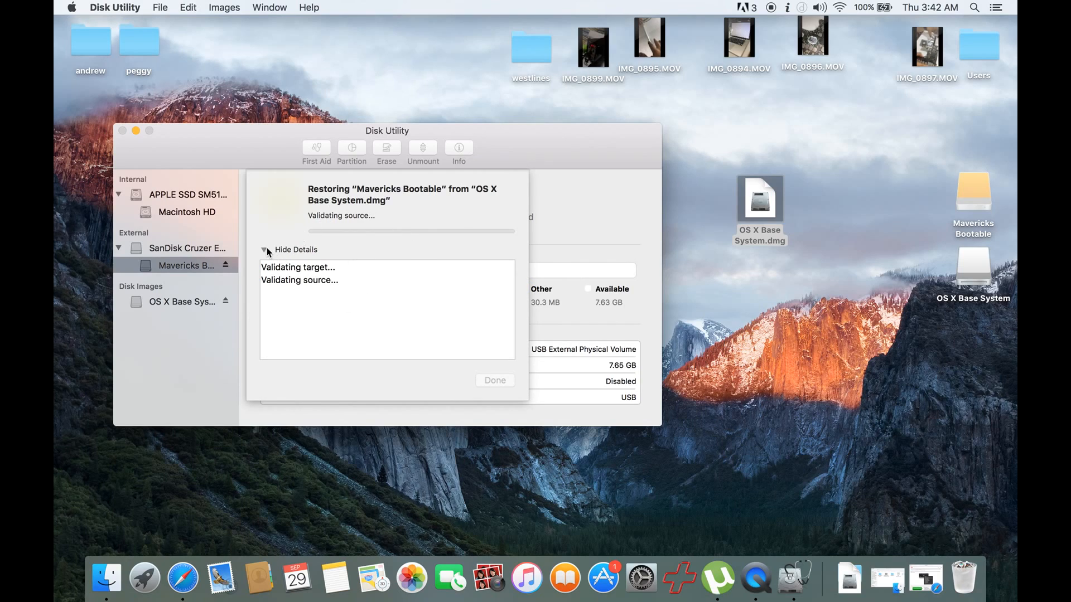
mouse_move(402, 87)
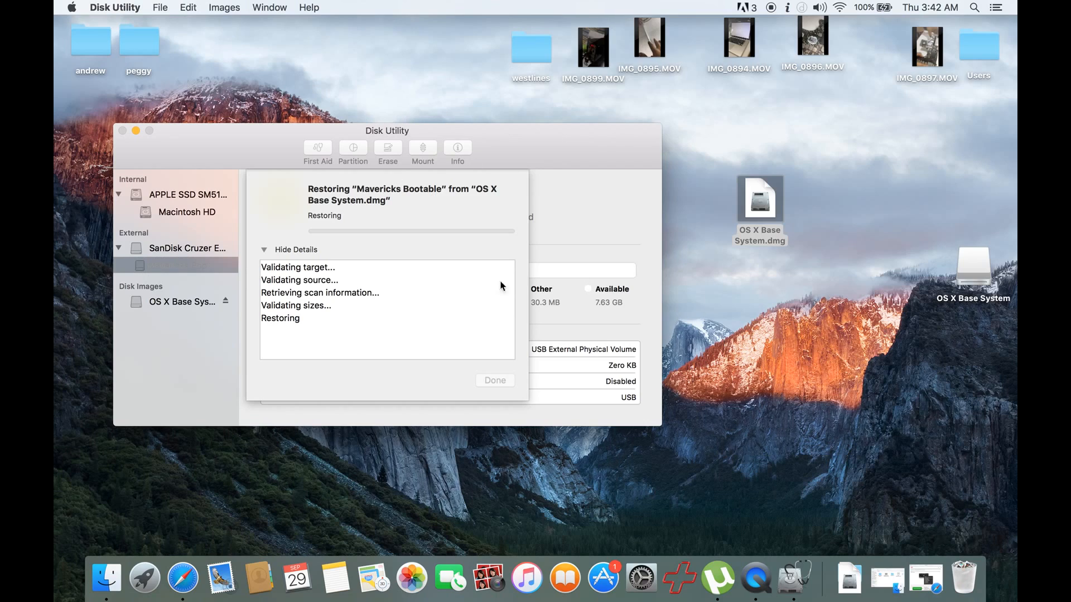
mouse_move(495, 380)
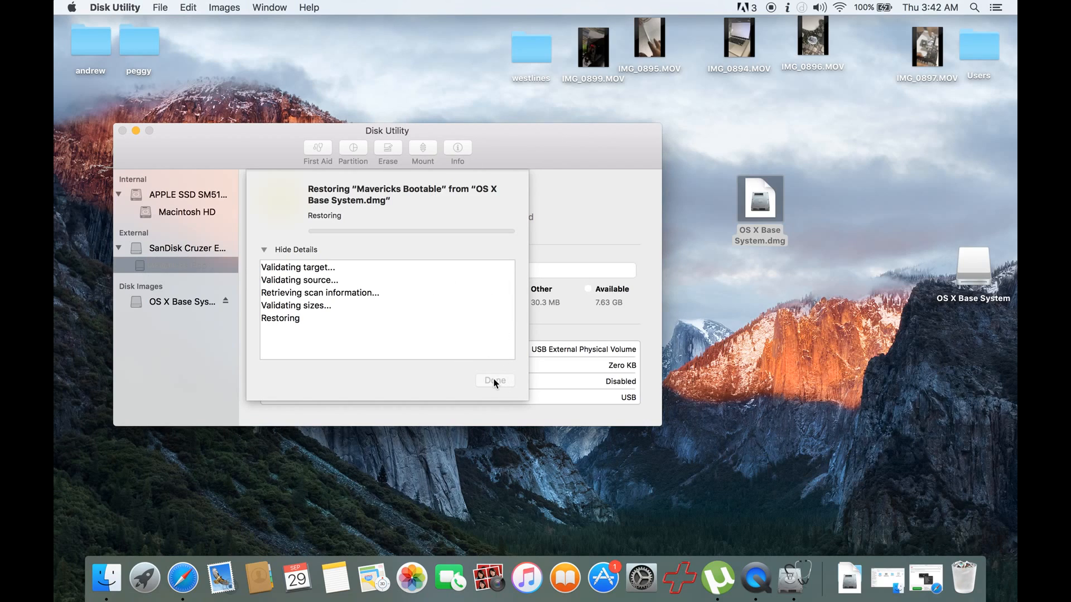
mouse_move(505, 380)
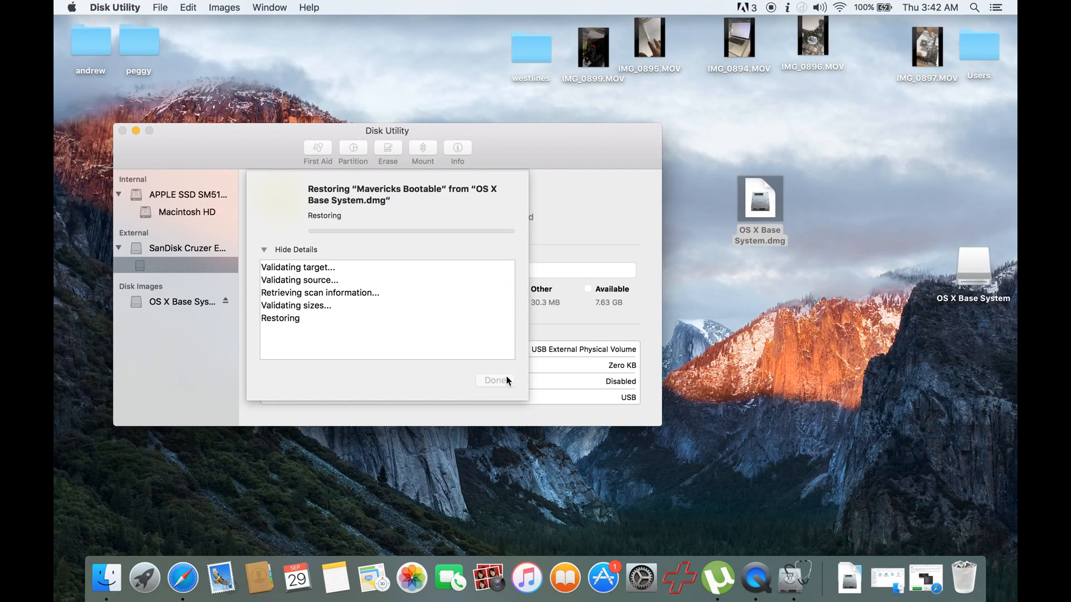
mouse_move(486, 385)
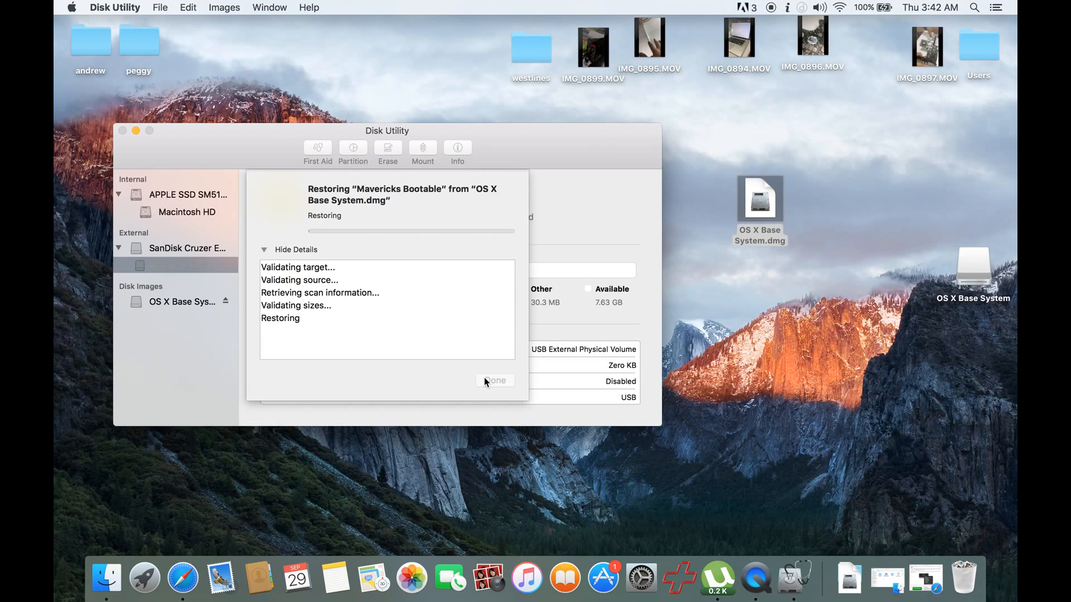
mouse_move(463, 197)
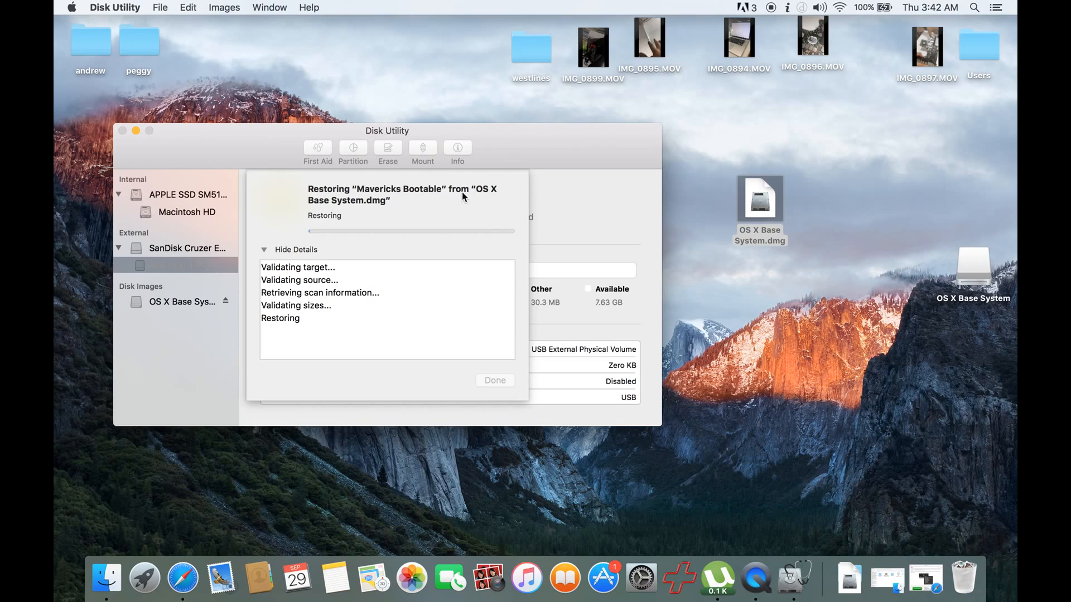
mouse_move(477, 217)
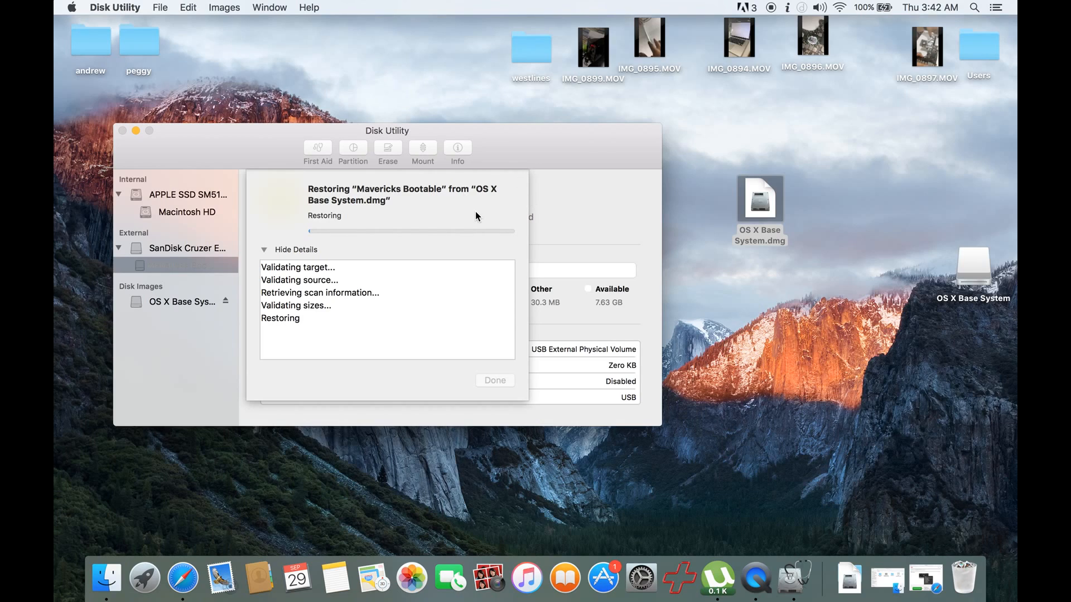
mouse_move(455, 368)
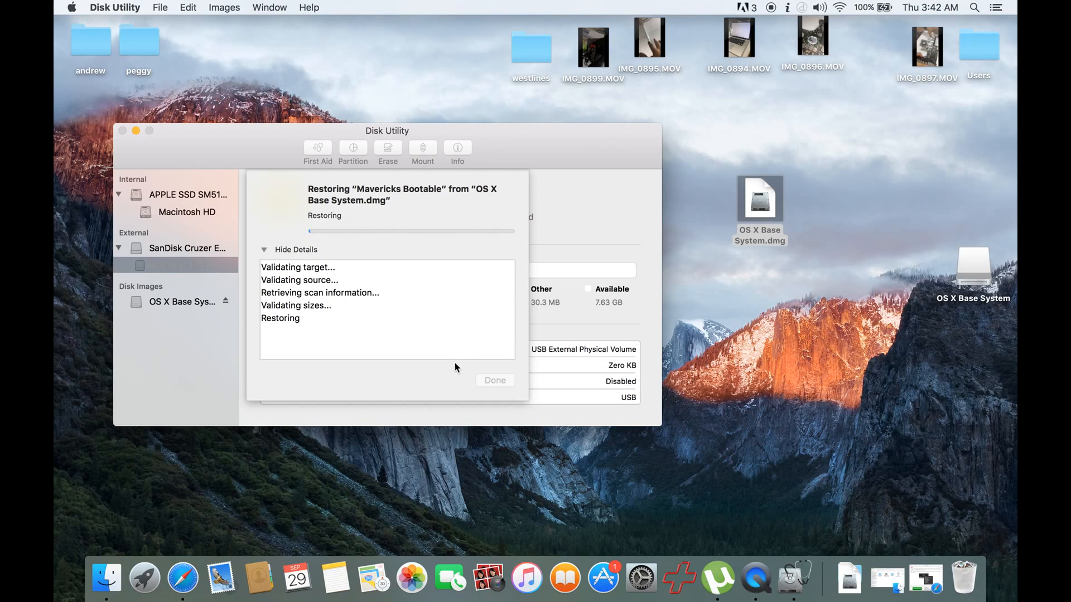
mouse_move(398, 244)
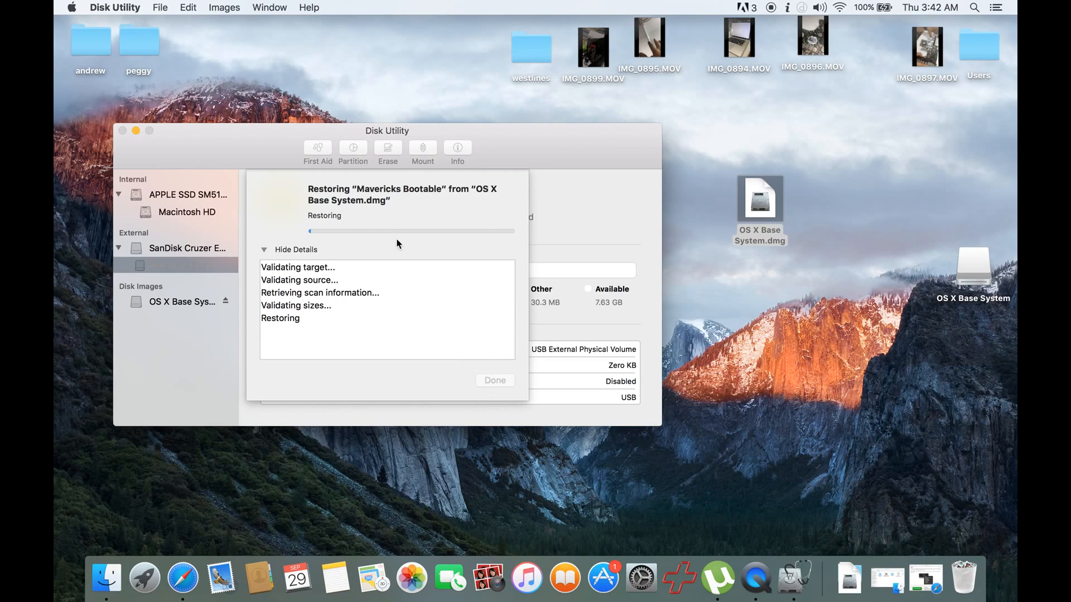
mouse_move(401, 210)
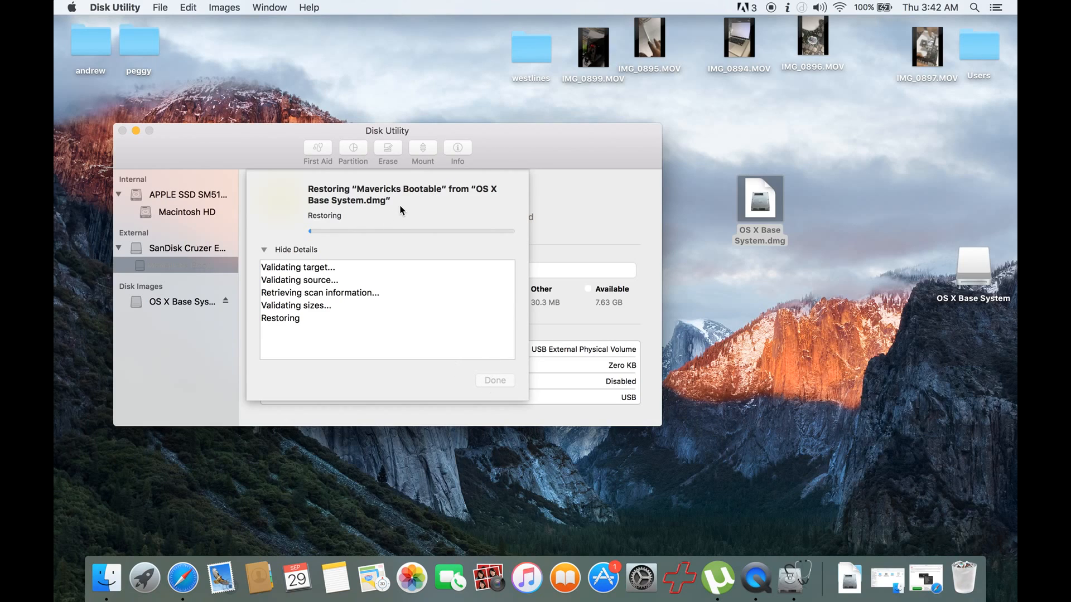
mouse_move(466, 143)
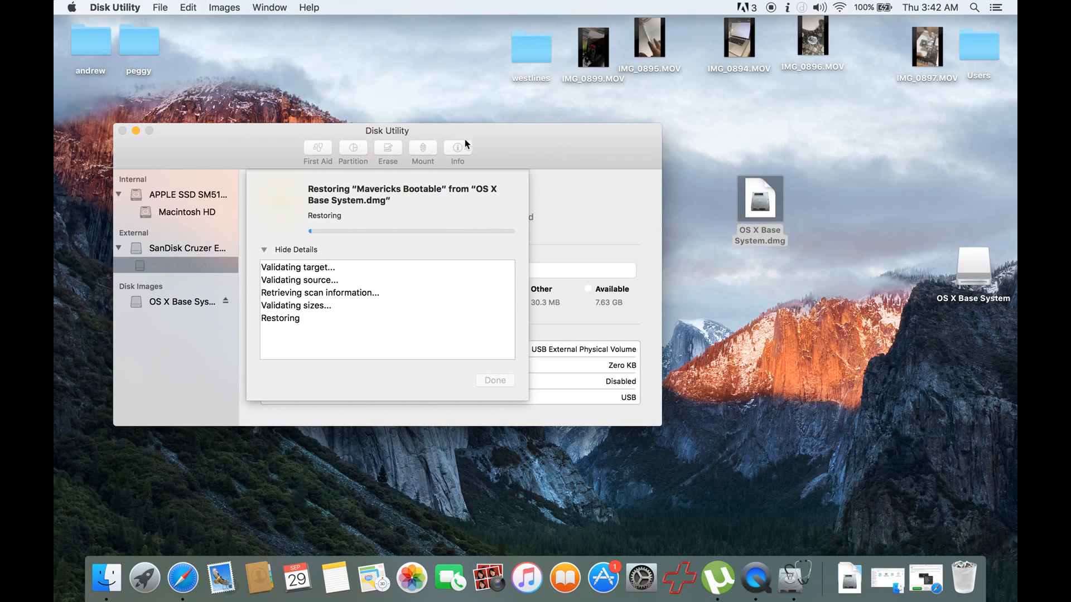
mouse_move(471, 191)
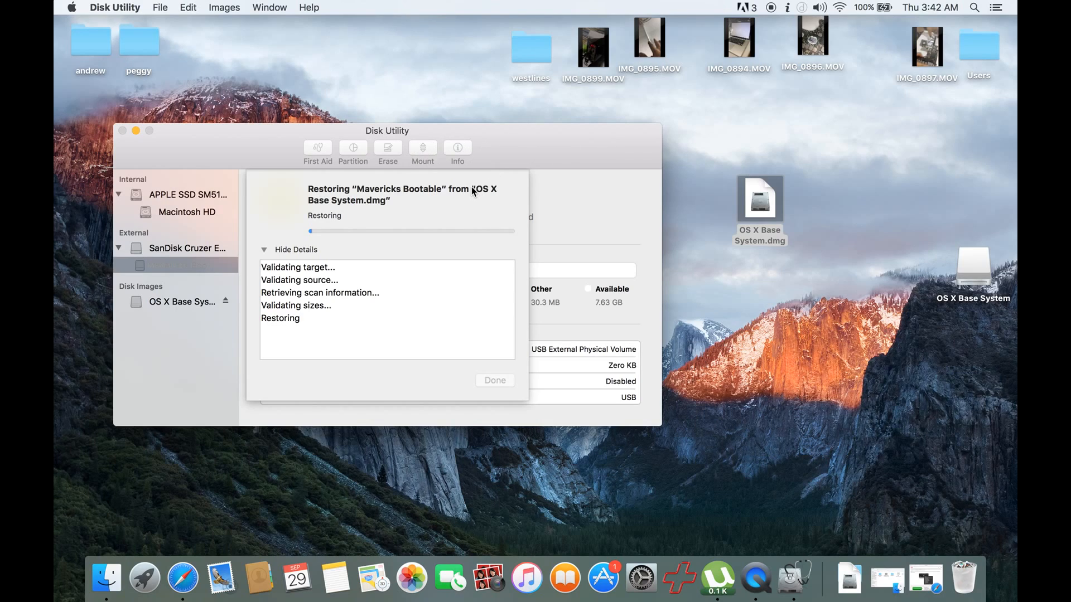
mouse_move(867, 6)
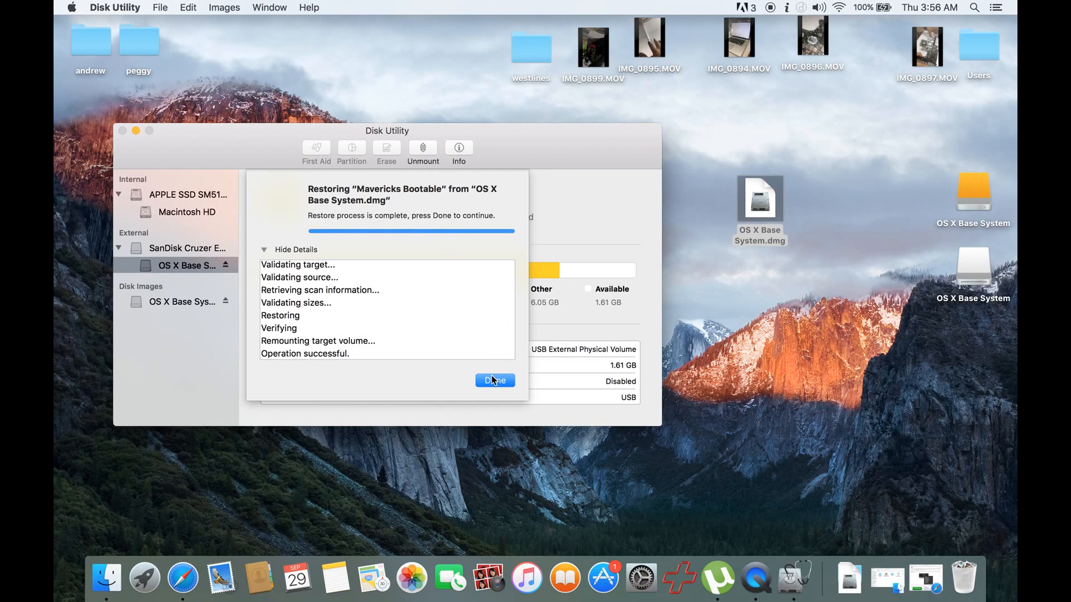
Step: Dismiss the restore report and view the SanDisk drive, then its OS X Base System volume
click(493, 381)
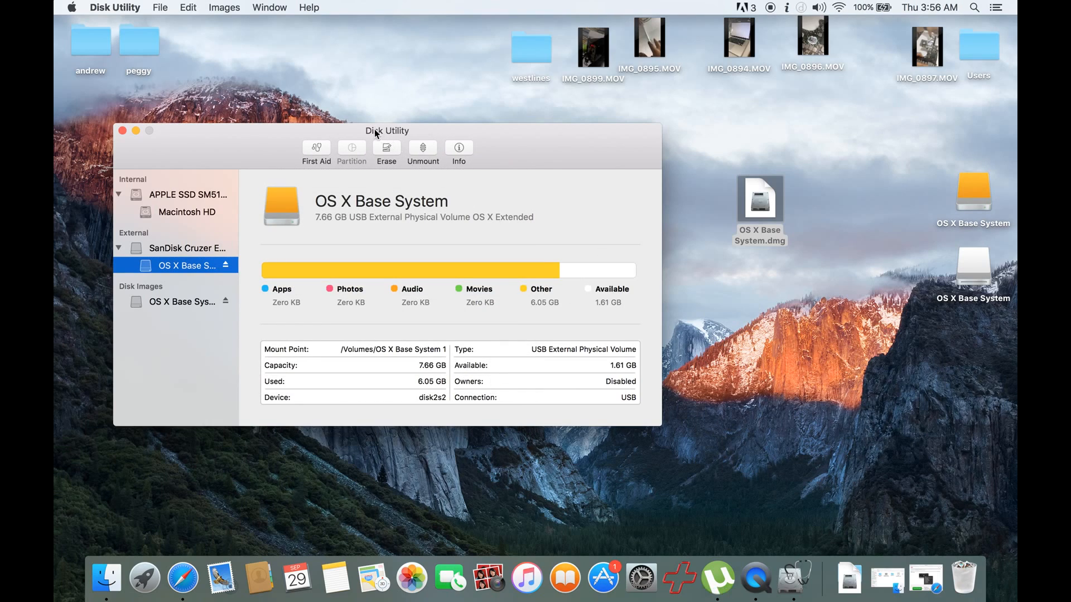
drag(374, 130, 478, 117)
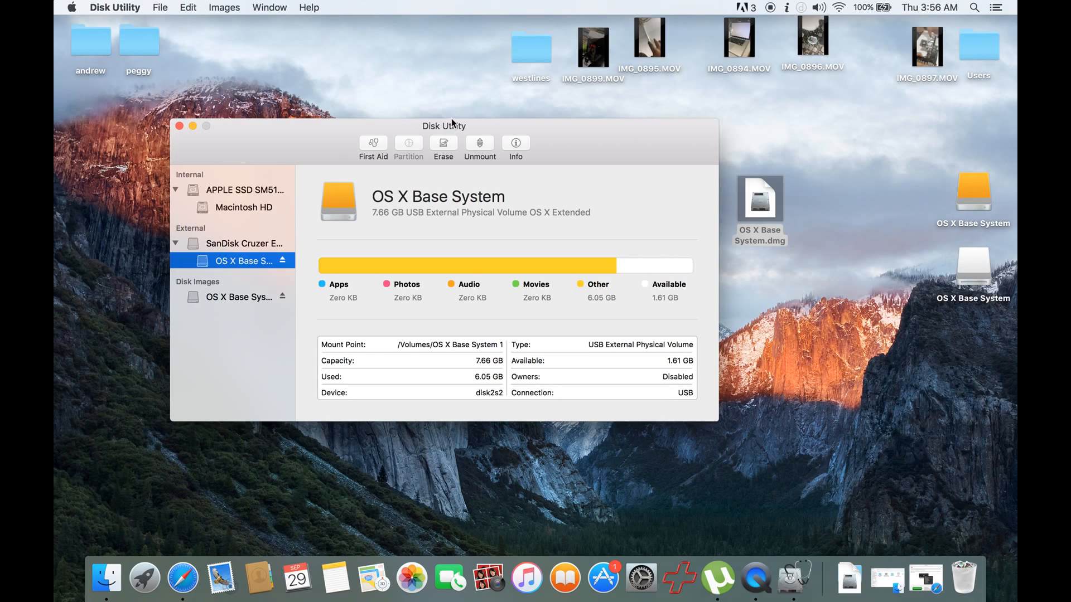
click(240, 243)
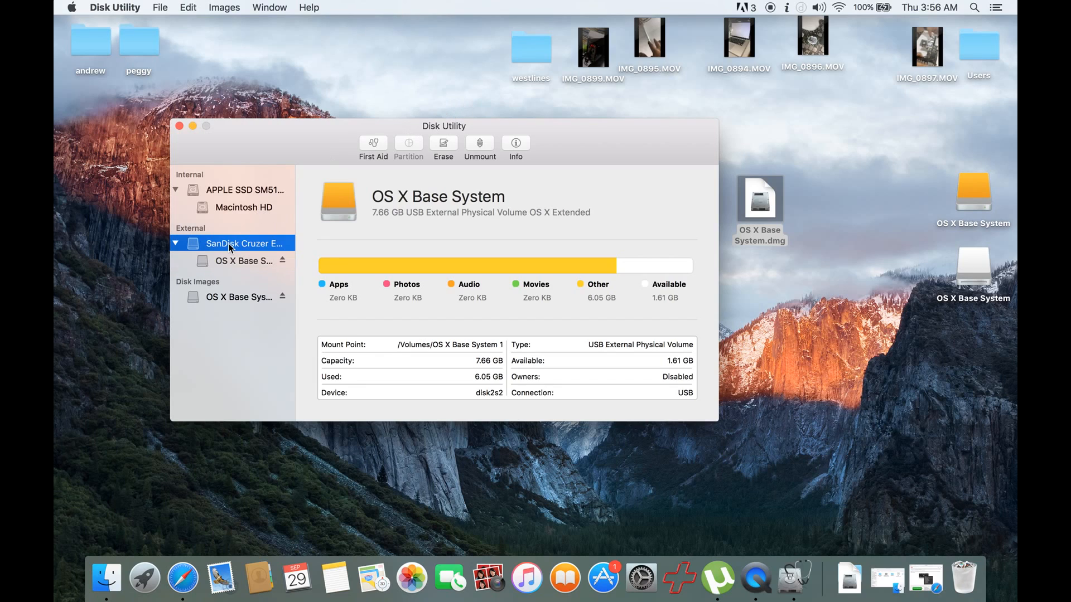
click(242, 261)
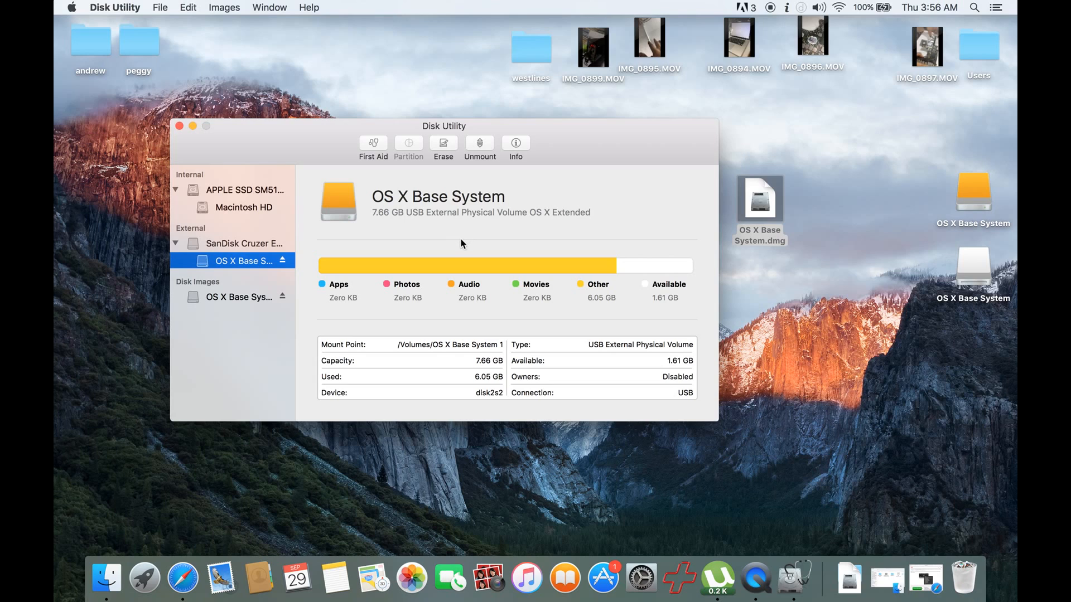
mouse_move(489, 237)
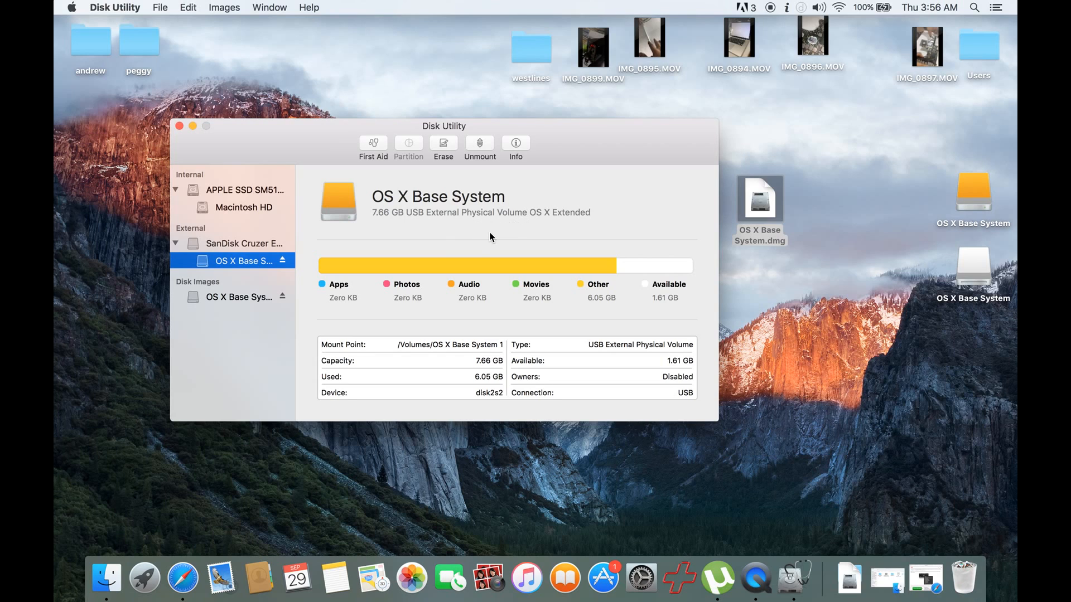
Step: Reposition the Disk Utility window around the desktop
drag(444, 125, 422, 103)
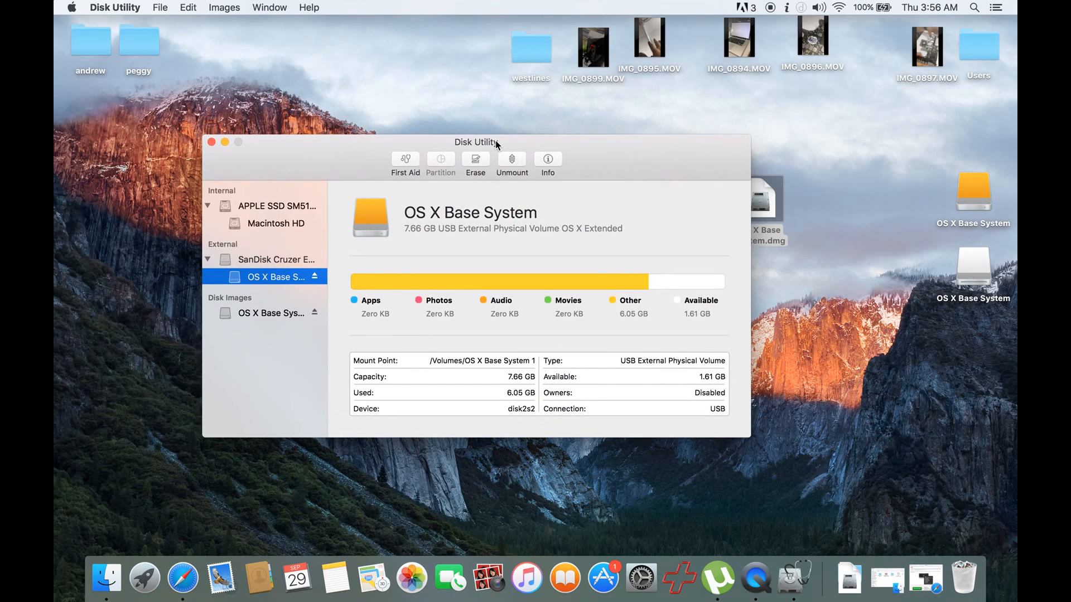
mouse_move(490, 141)
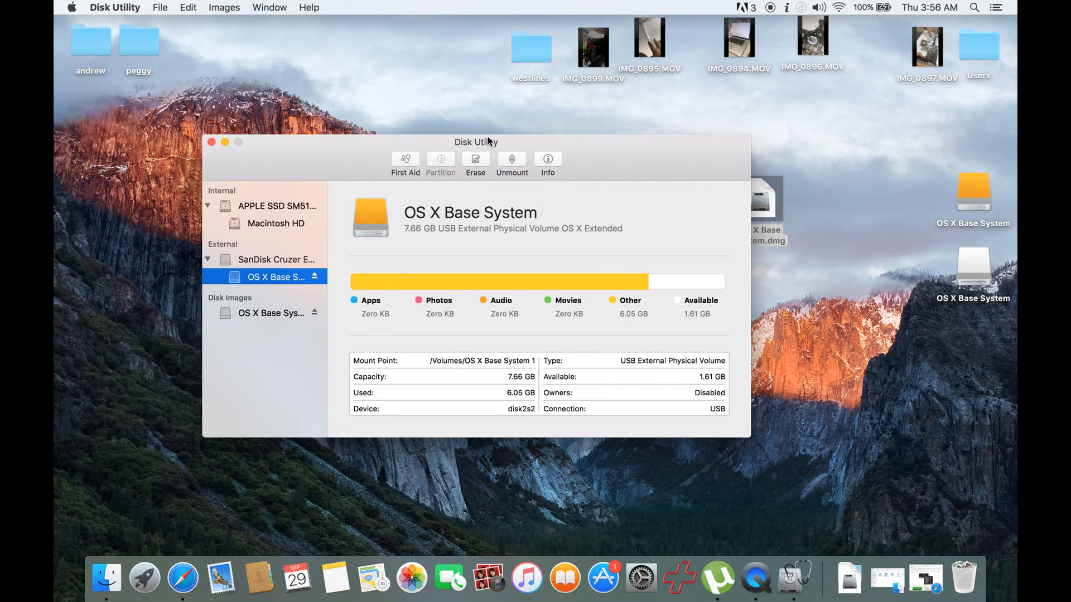
mouse_move(442, 105)
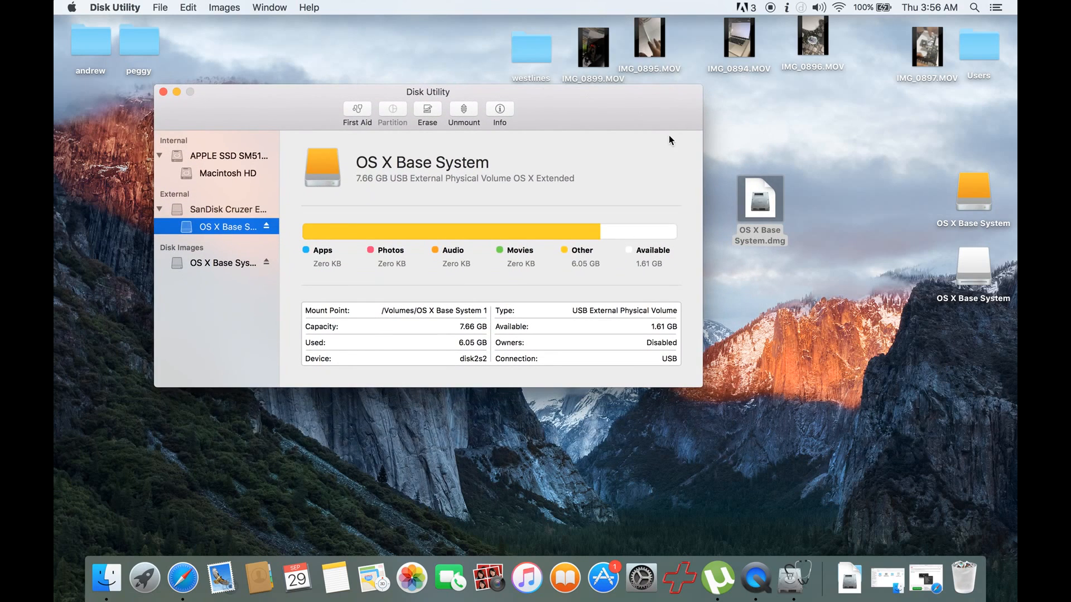
mouse_move(794, 134)
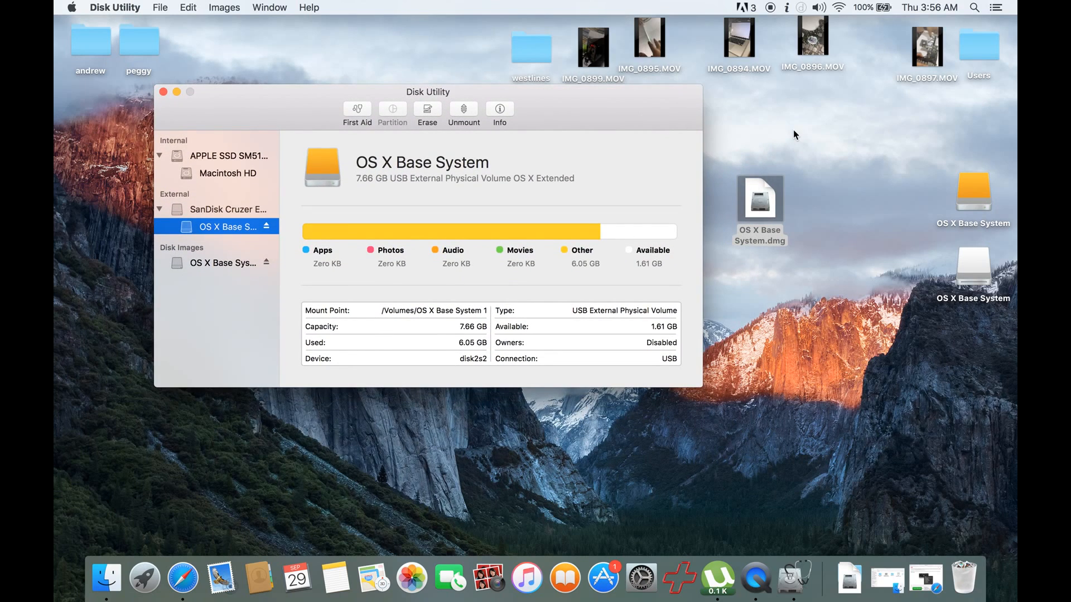
drag(428, 91, 403, 101)
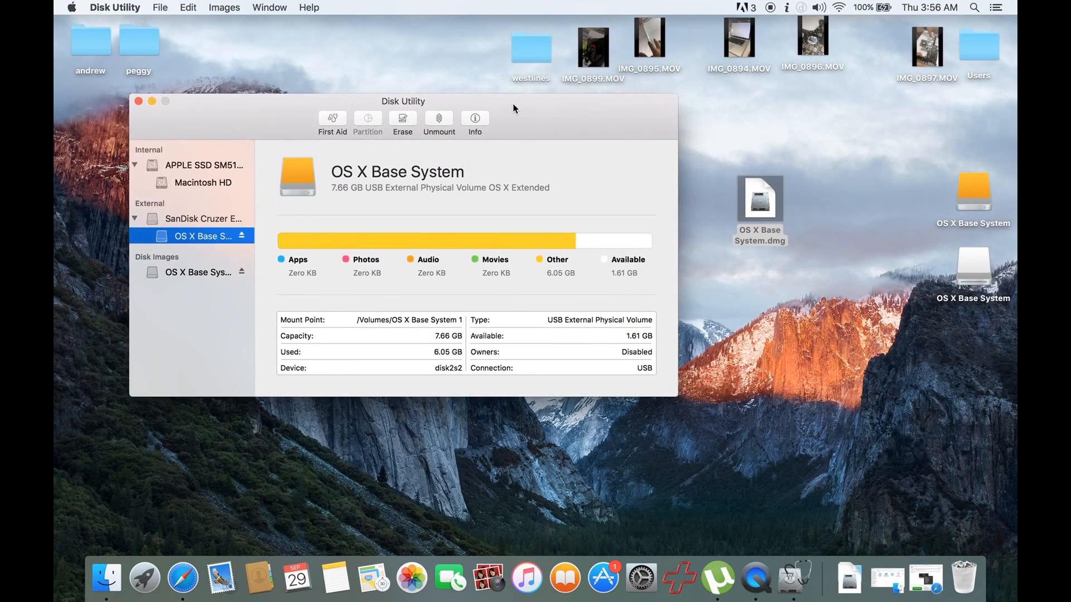
drag(402, 100, 369, 146)
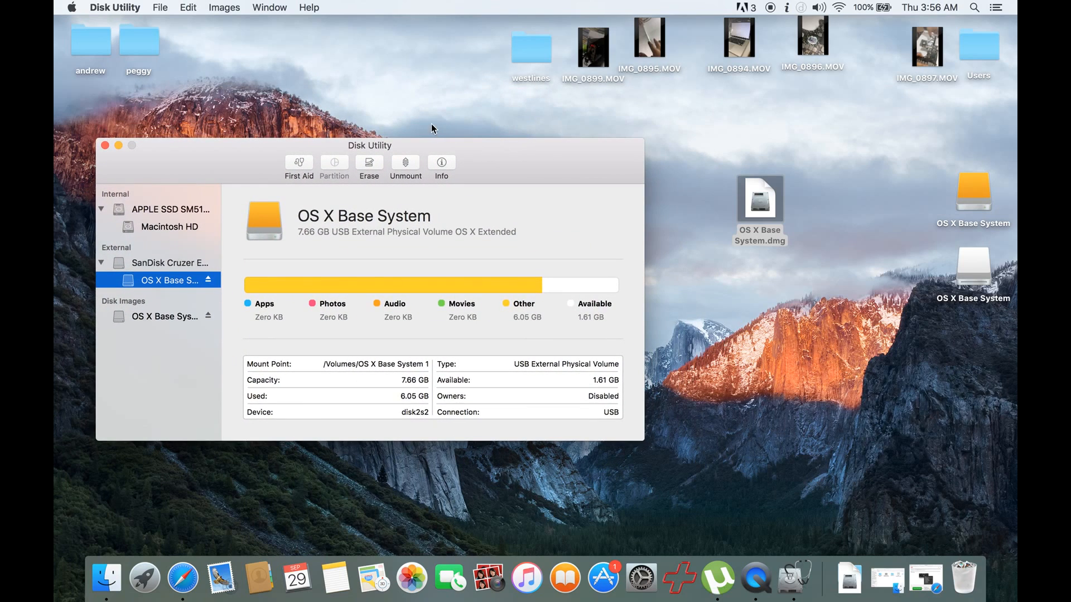
mouse_move(446, 149)
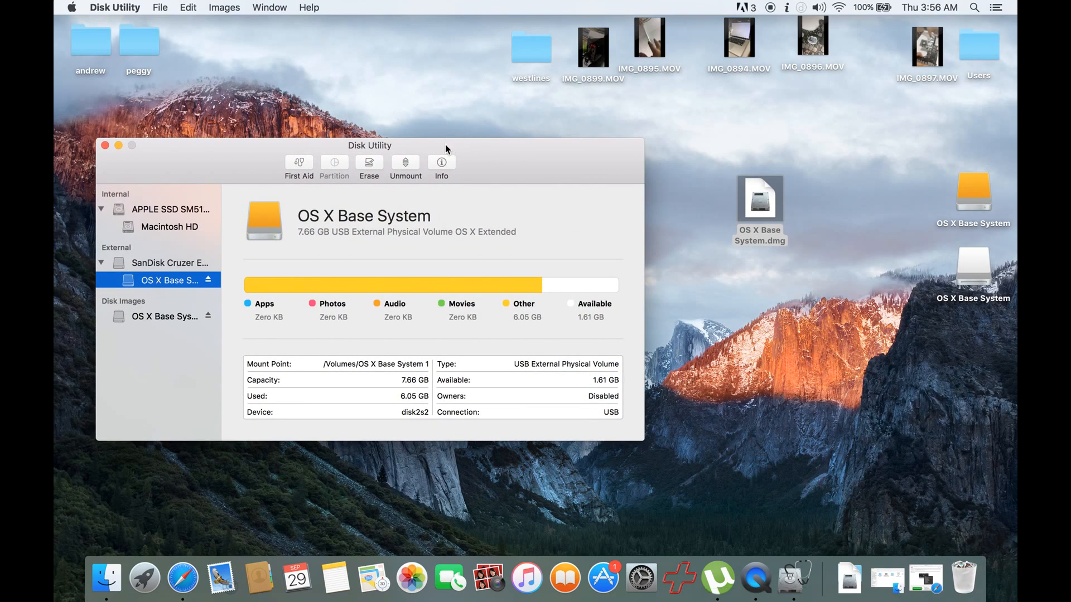